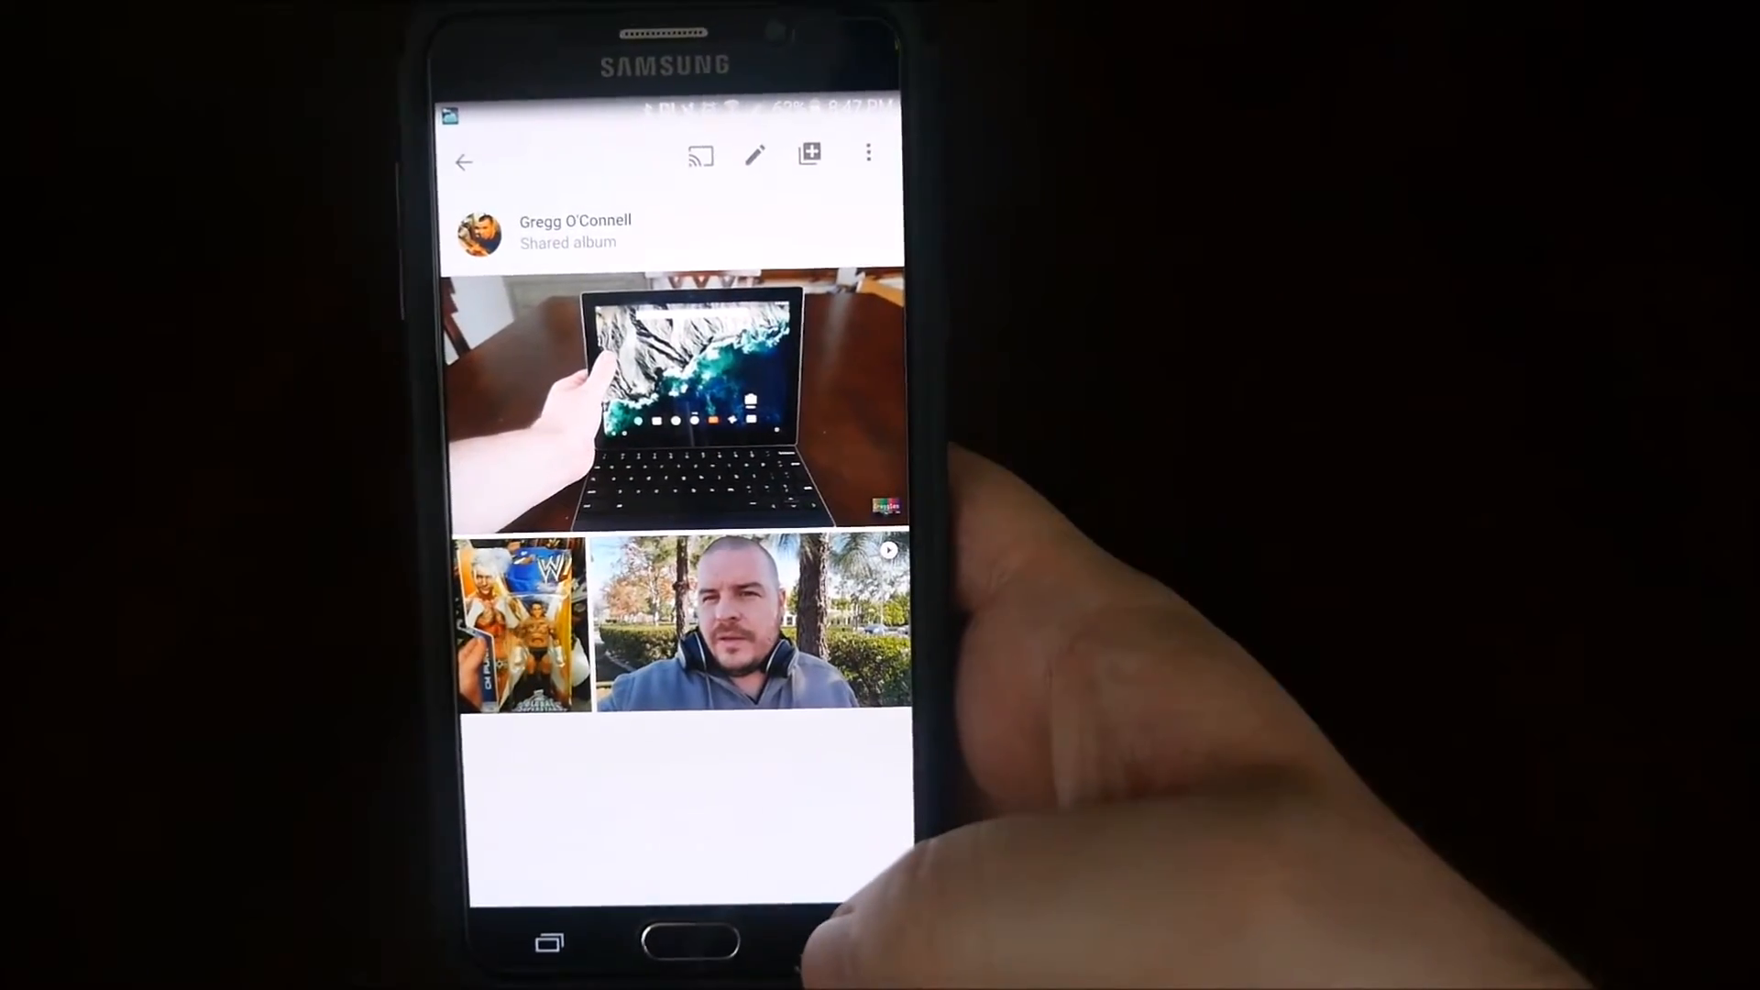
- Open the Google Photos website from the Bing search results
{"action": "left_click", "coordinate": [524, 618]}
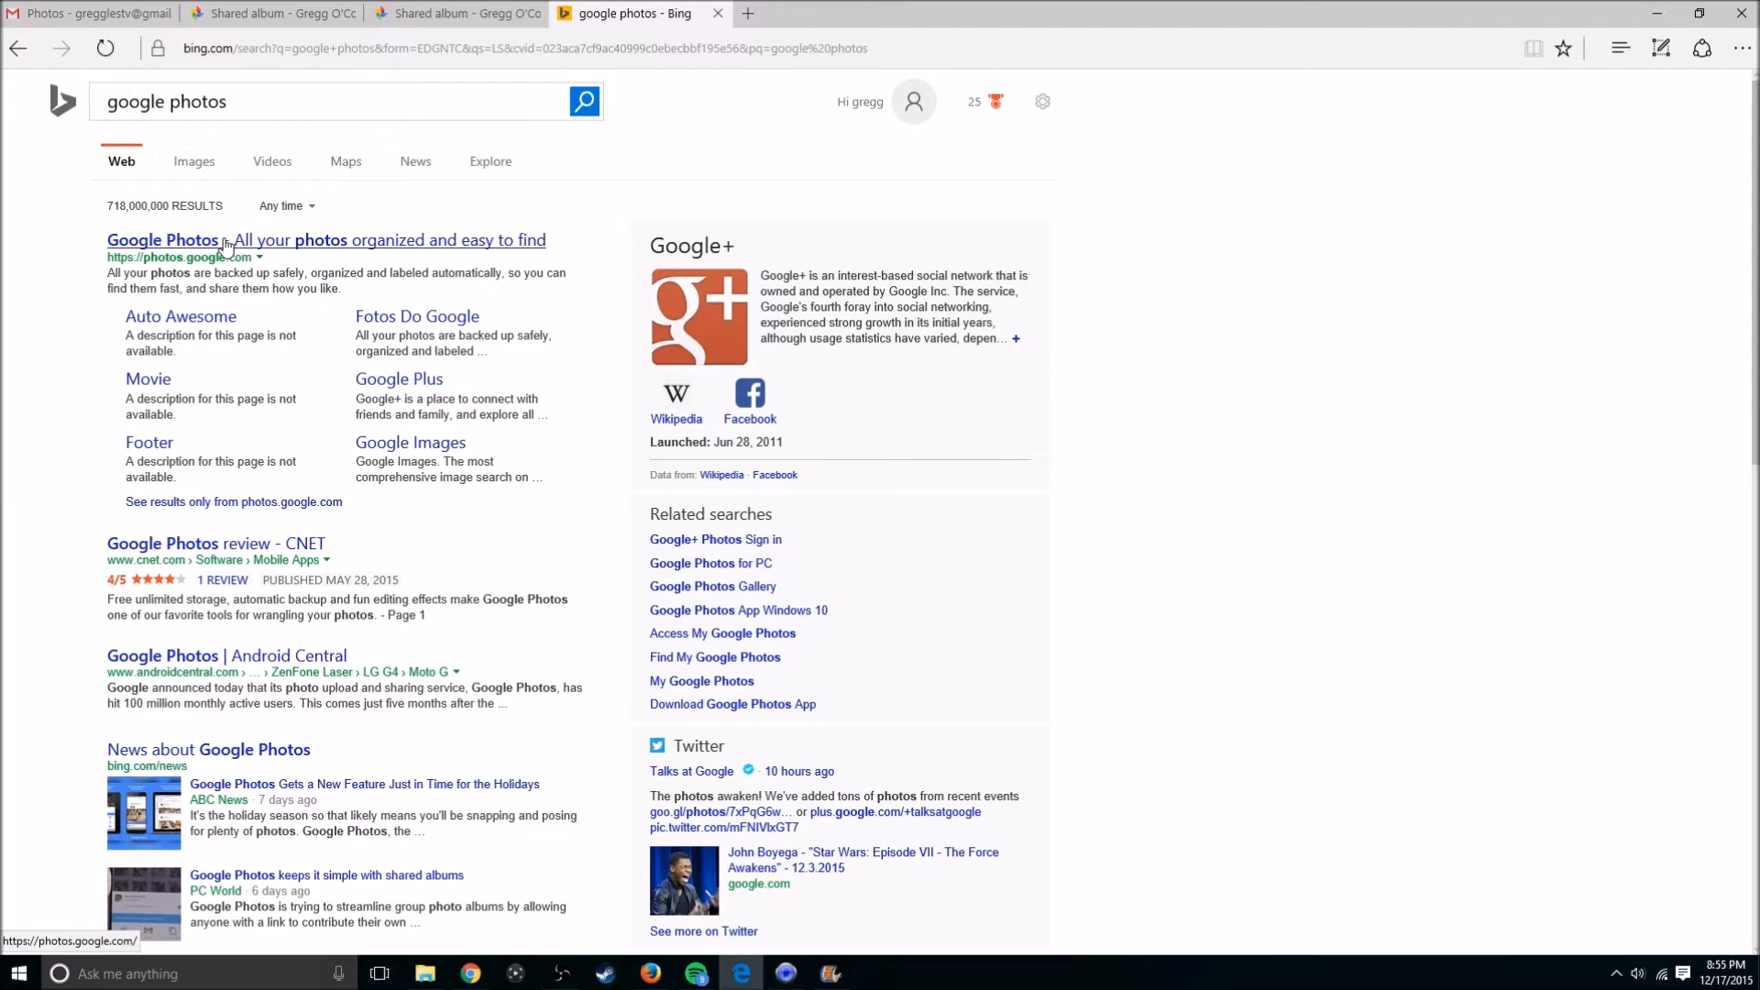
{"action": "mouse_move", "coordinate": [201, 269]}
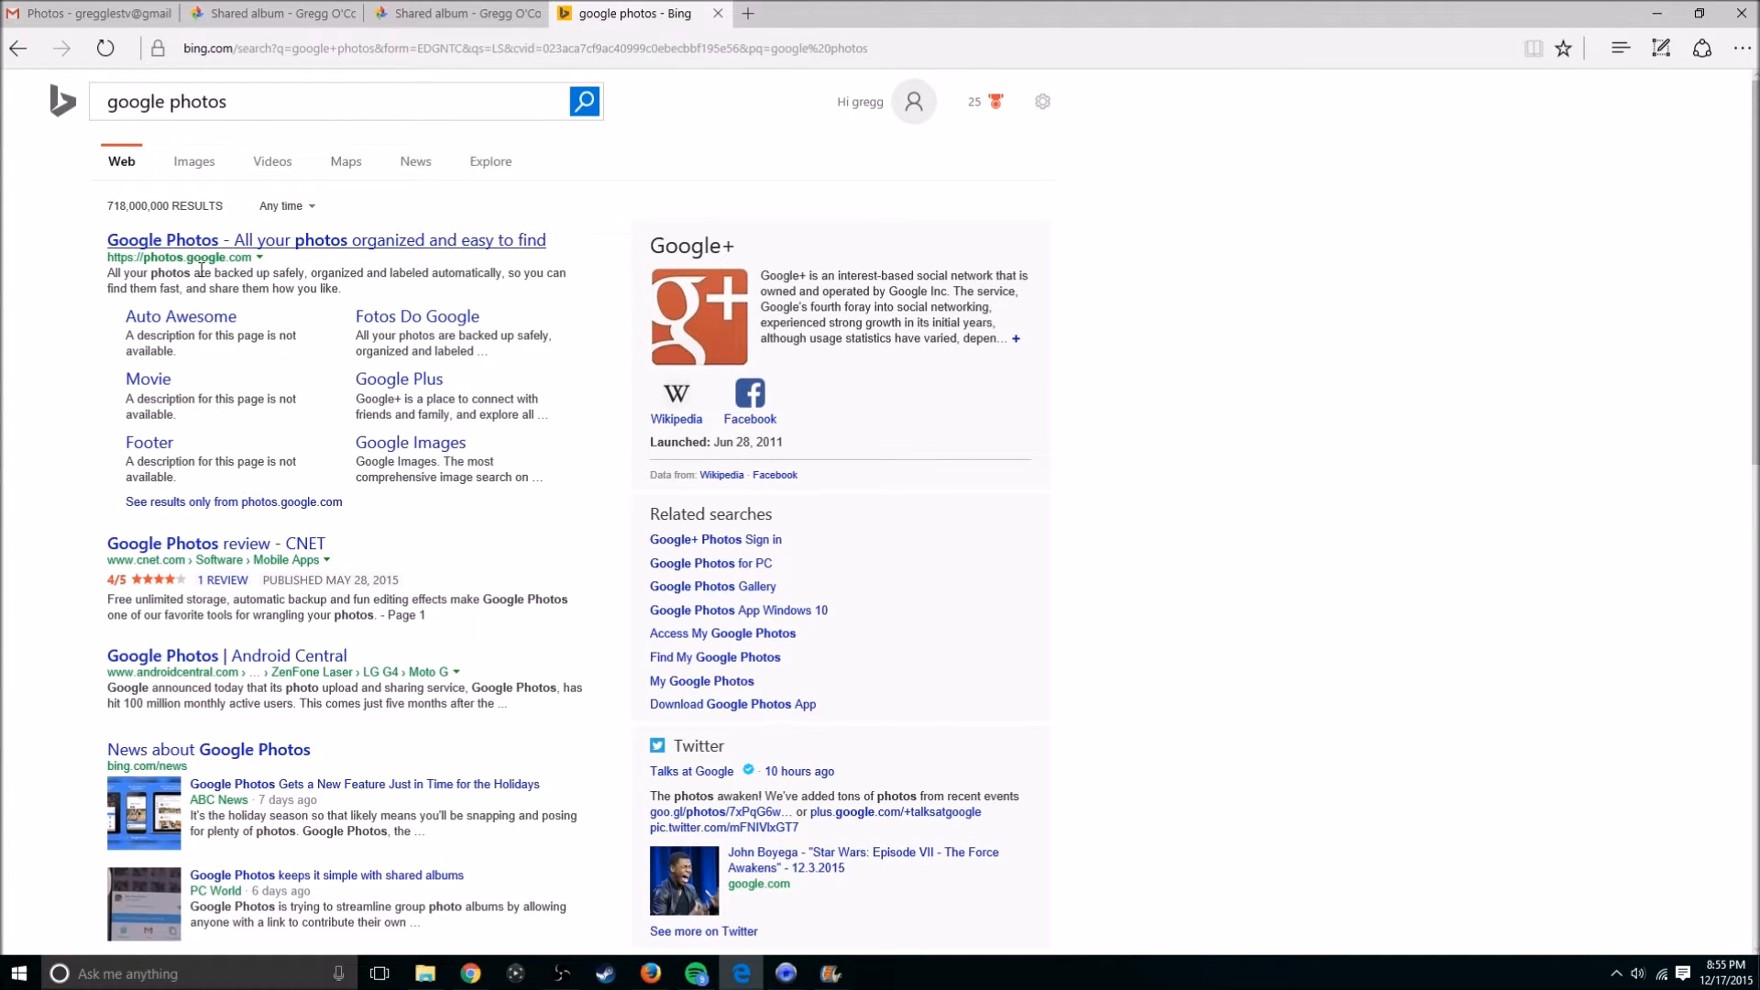
{"action": "mouse_move", "coordinate": [302, 239]}
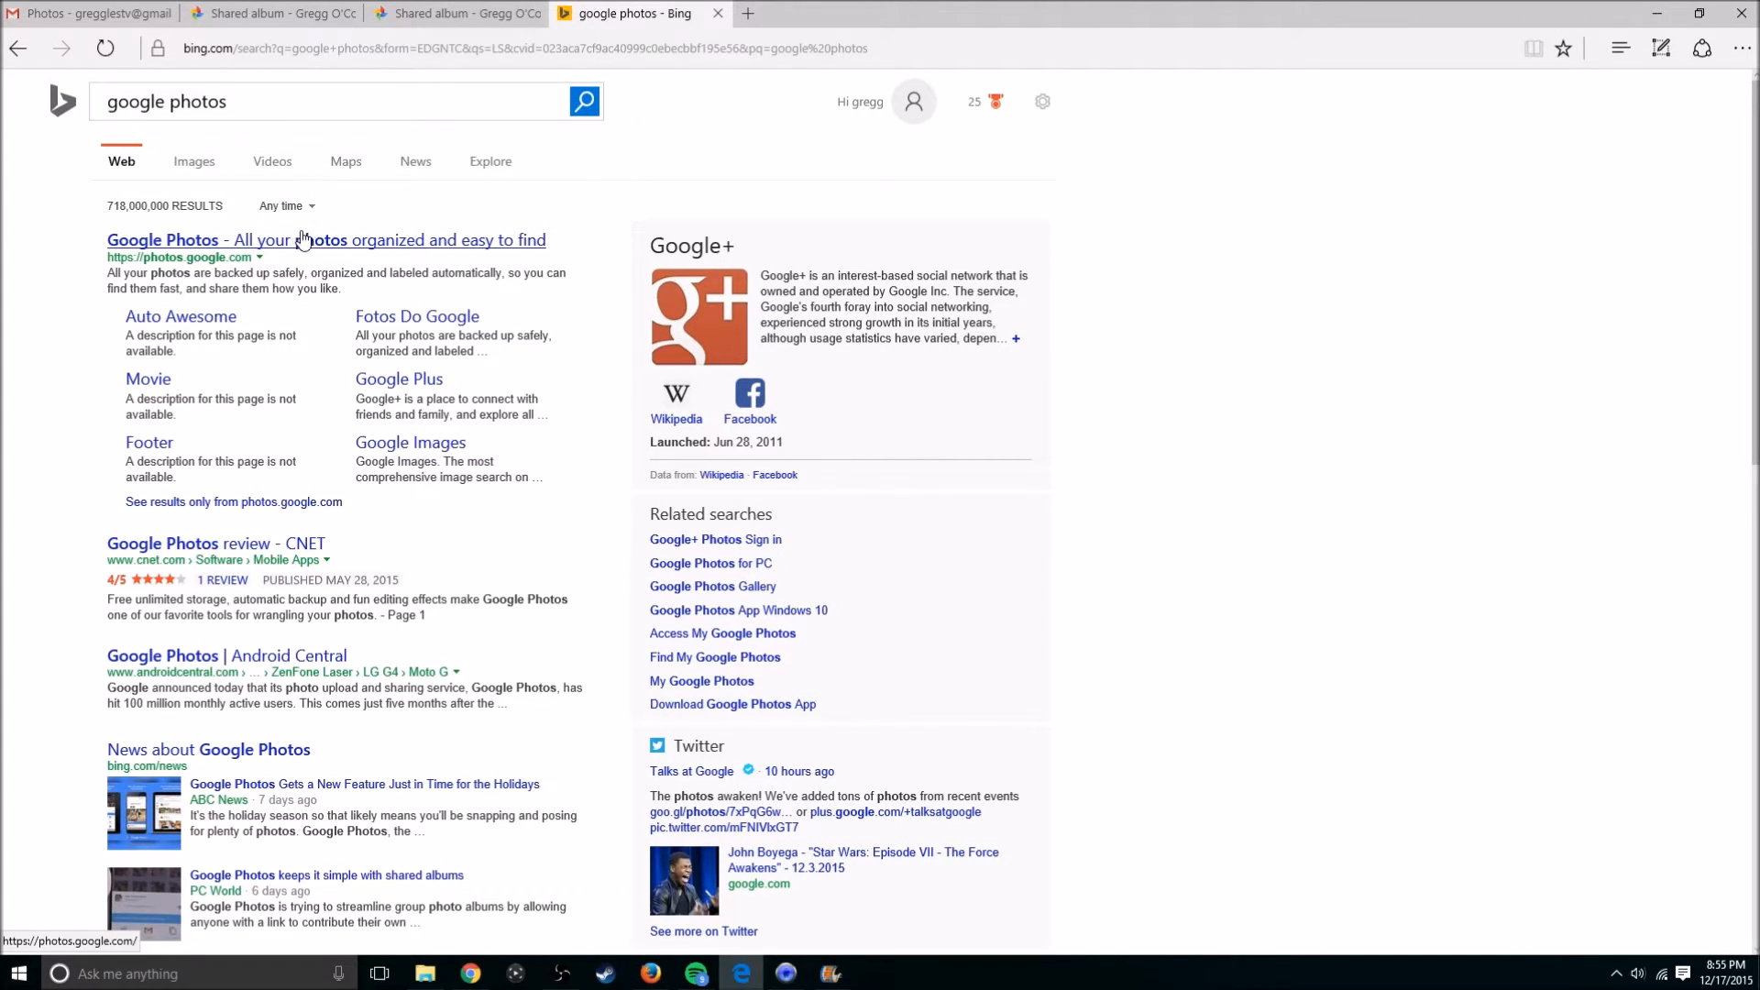
{"action": "left_click", "coordinate": [327, 240]}
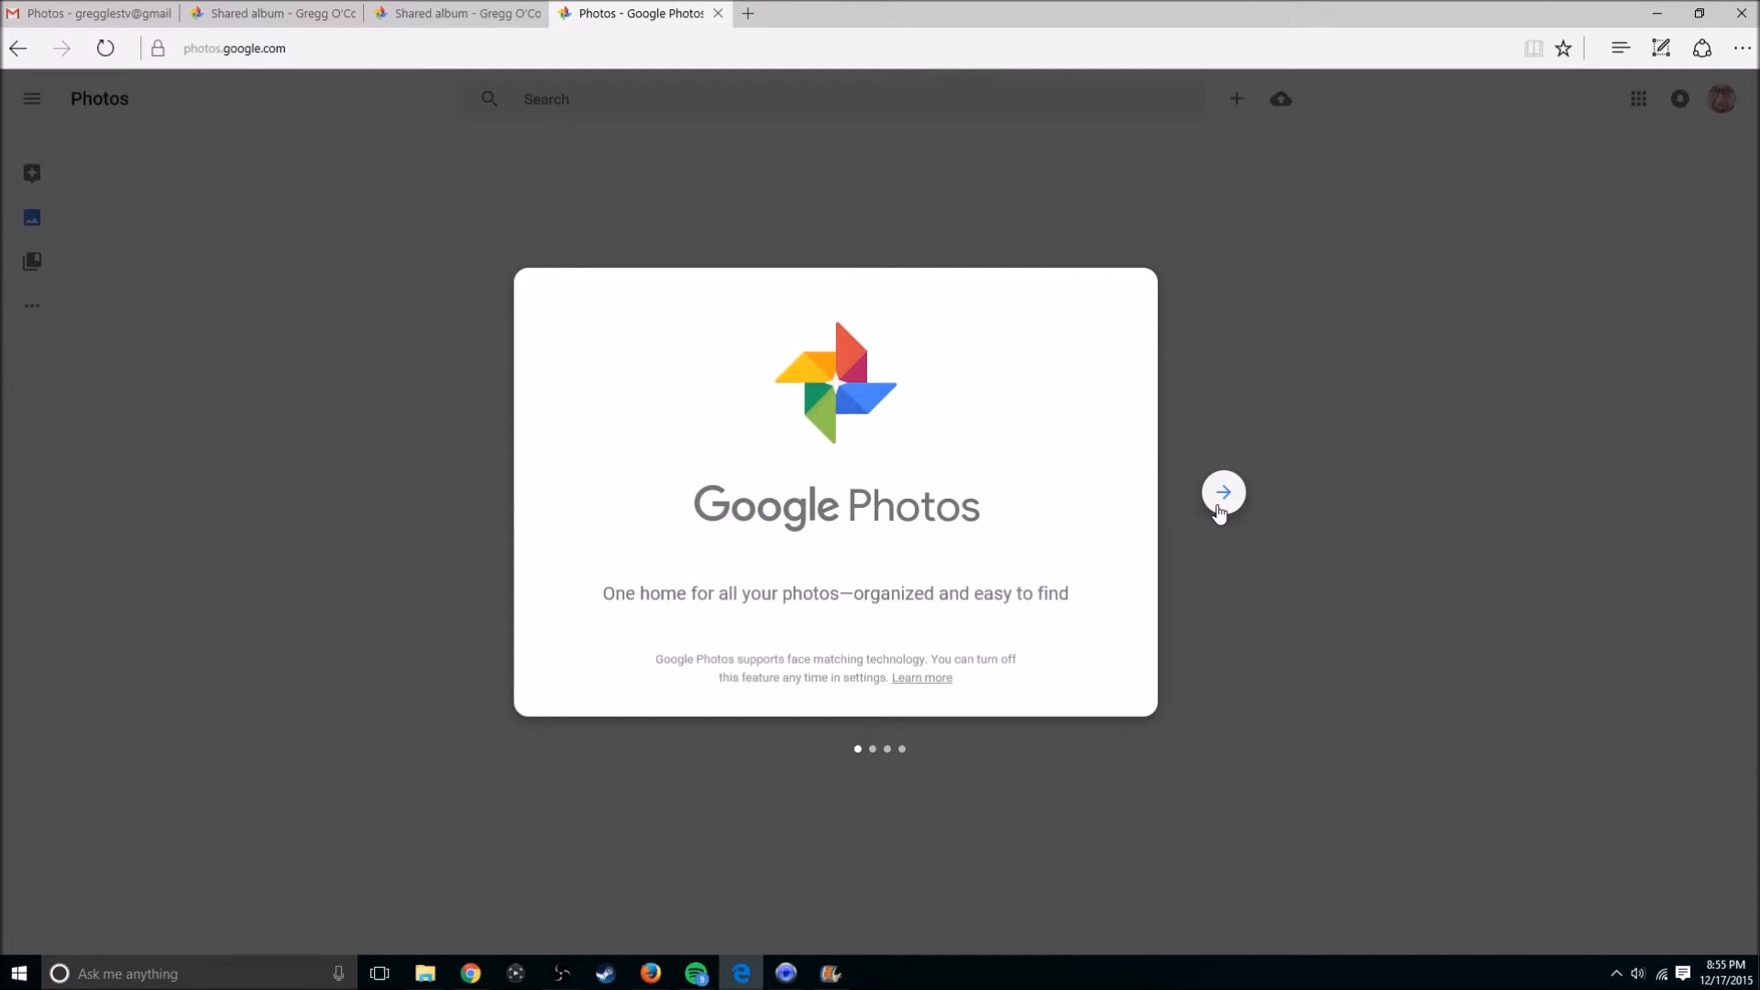
- Dismiss the welcome card and show the Shared albums list from the side navigation
{"action": "left_click", "coordinate": [1223, 492]}
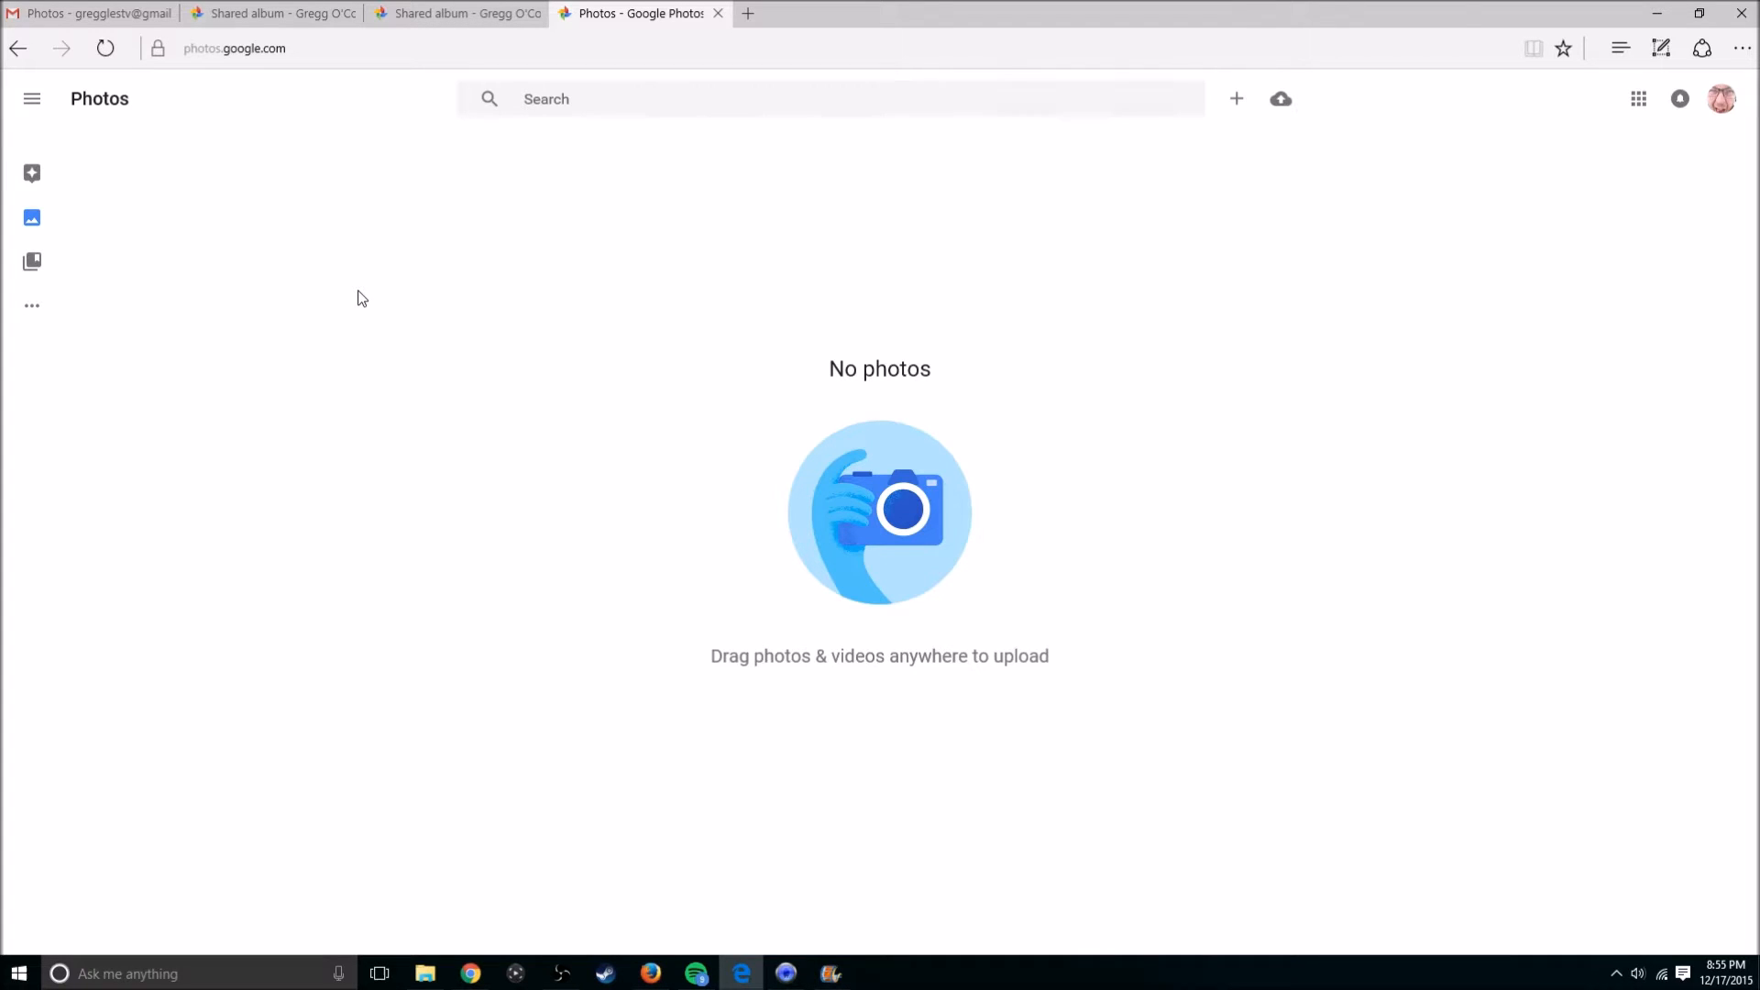
{"action": "mouse_move", "coordinate": [1111, 809]}
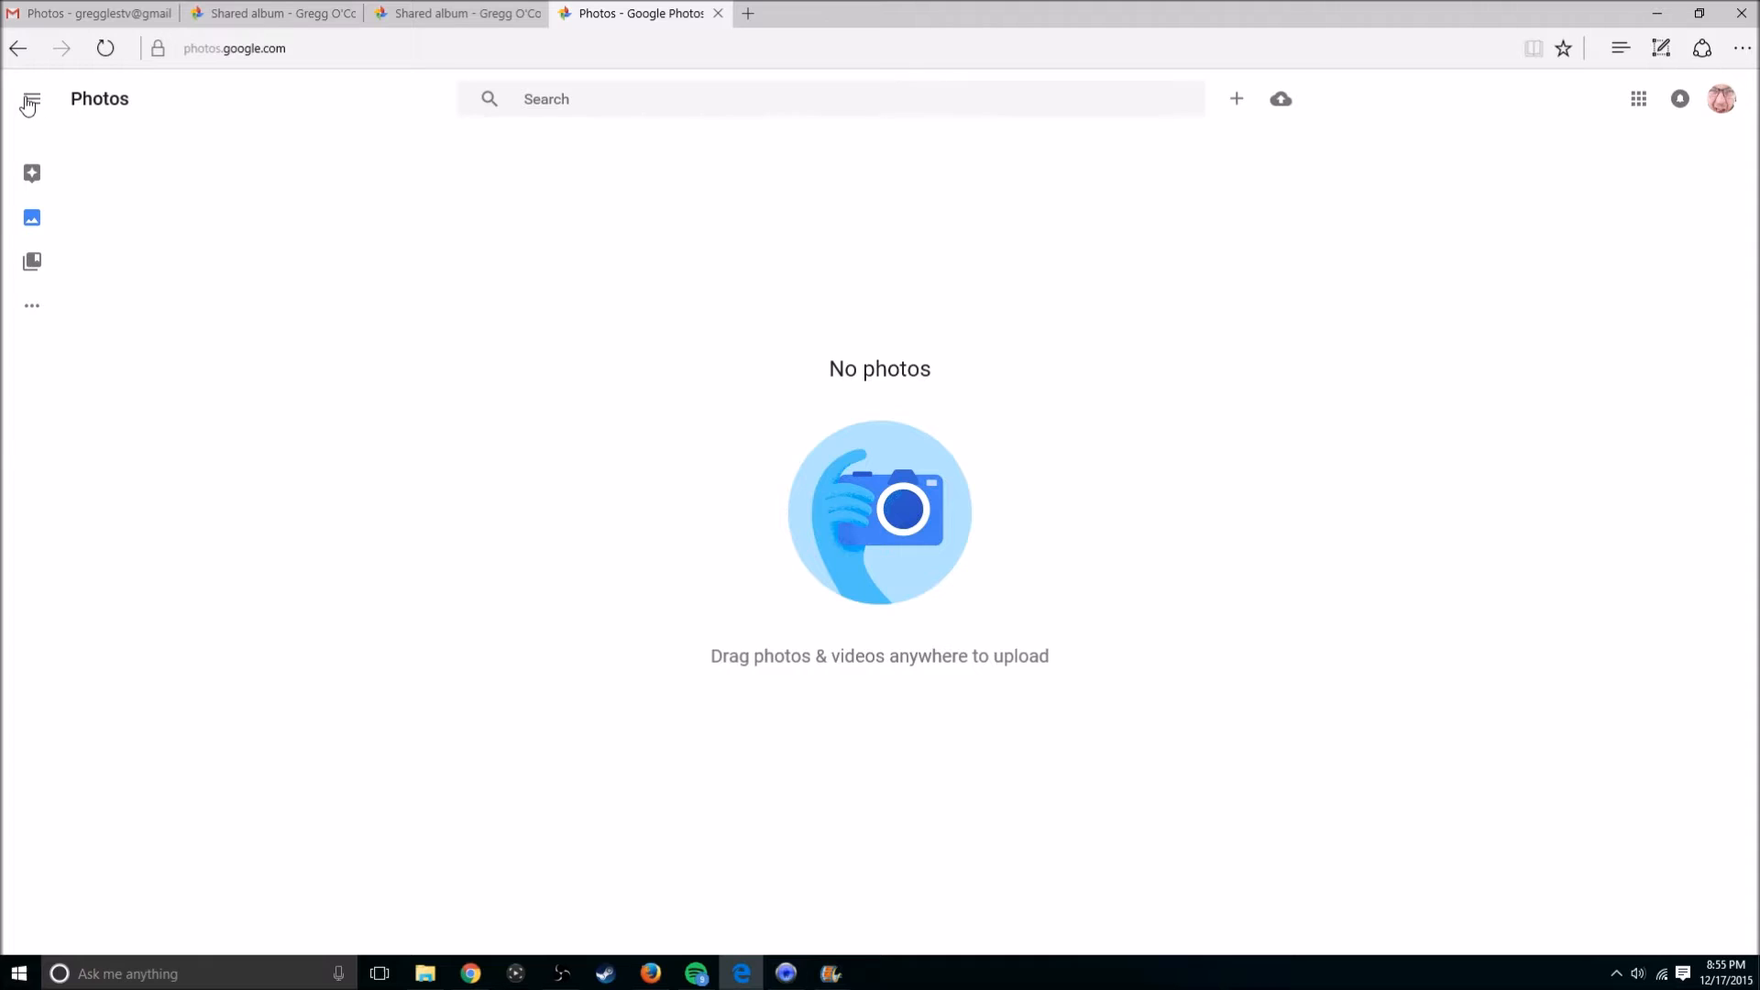
{"action": "left_click", "coordinate": [31, 100]}
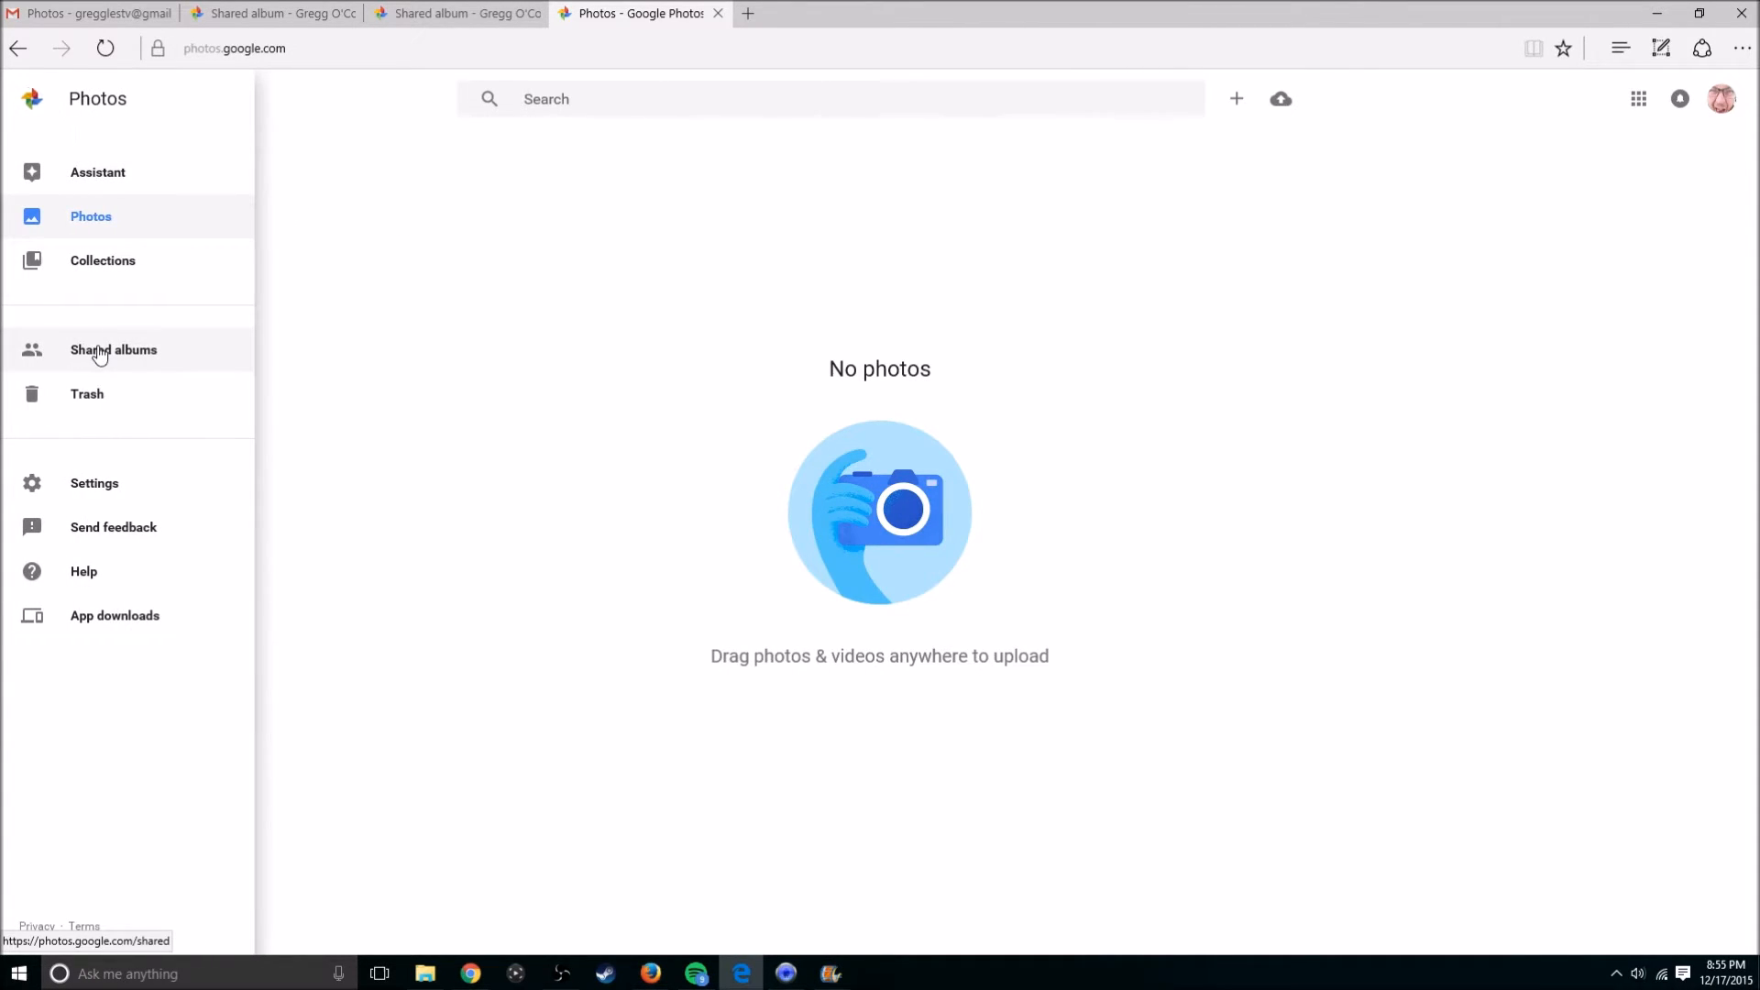
{"action": "left_click", "coordinate": [114, 348]}
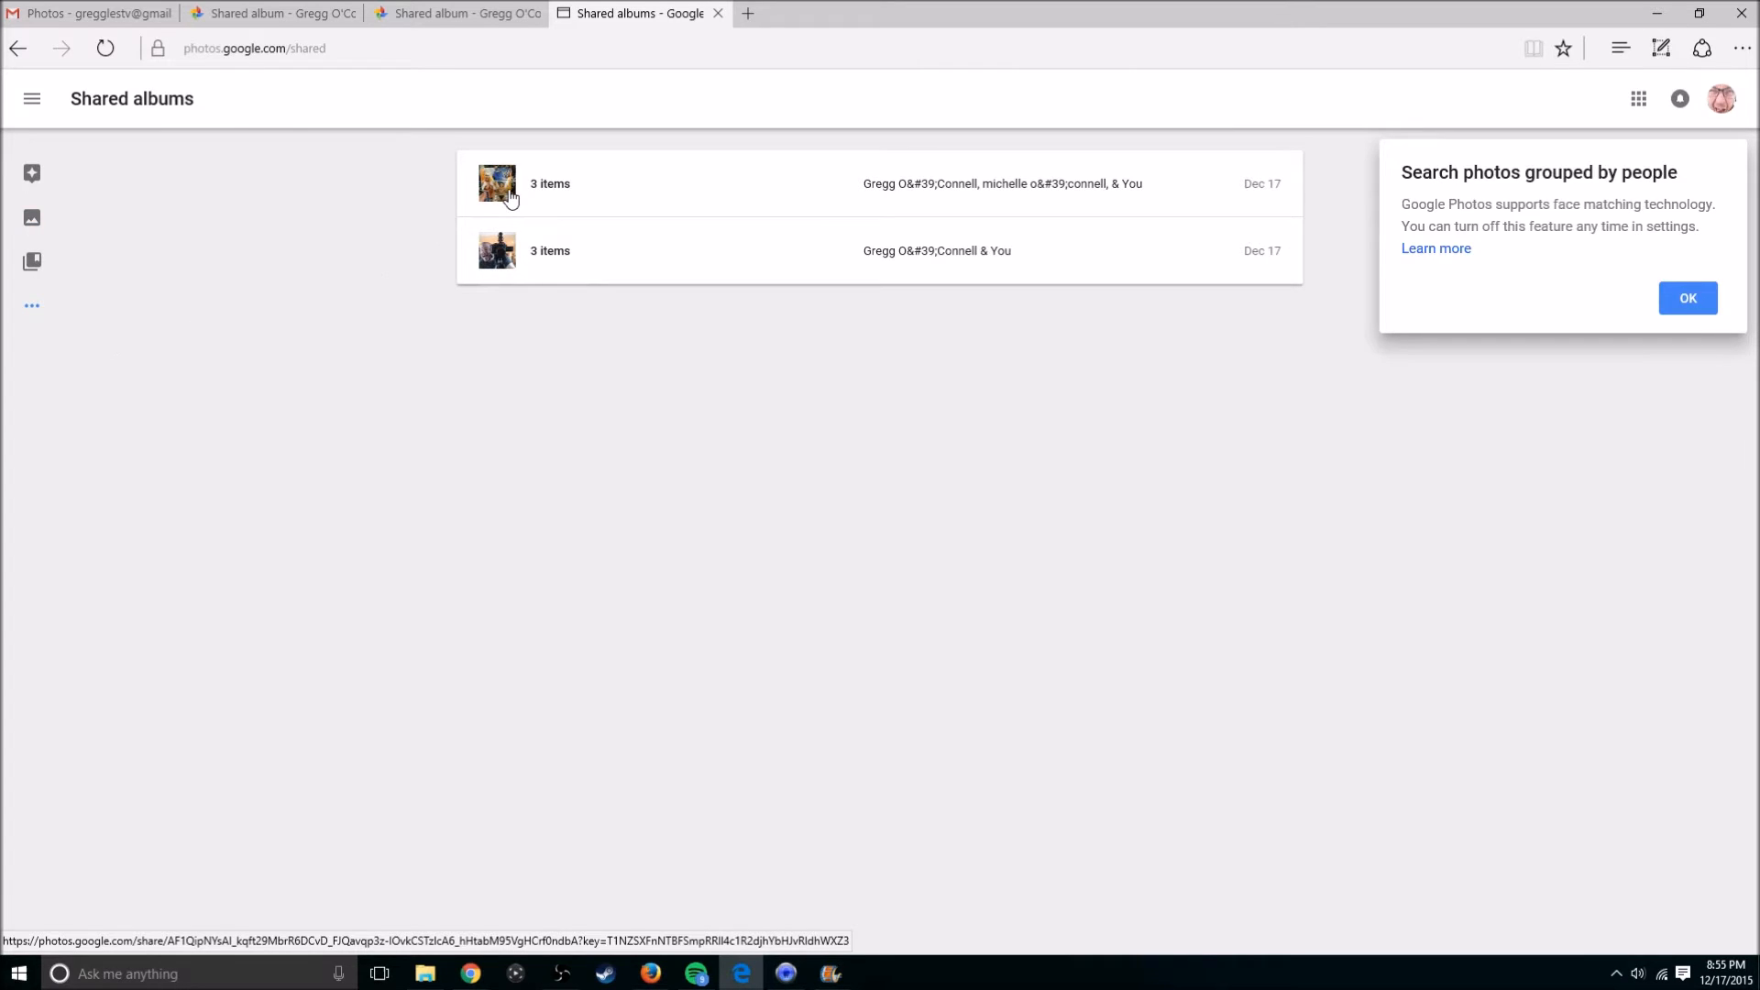
{"action": "mouse_move", "coordinate": [1006, 187]}
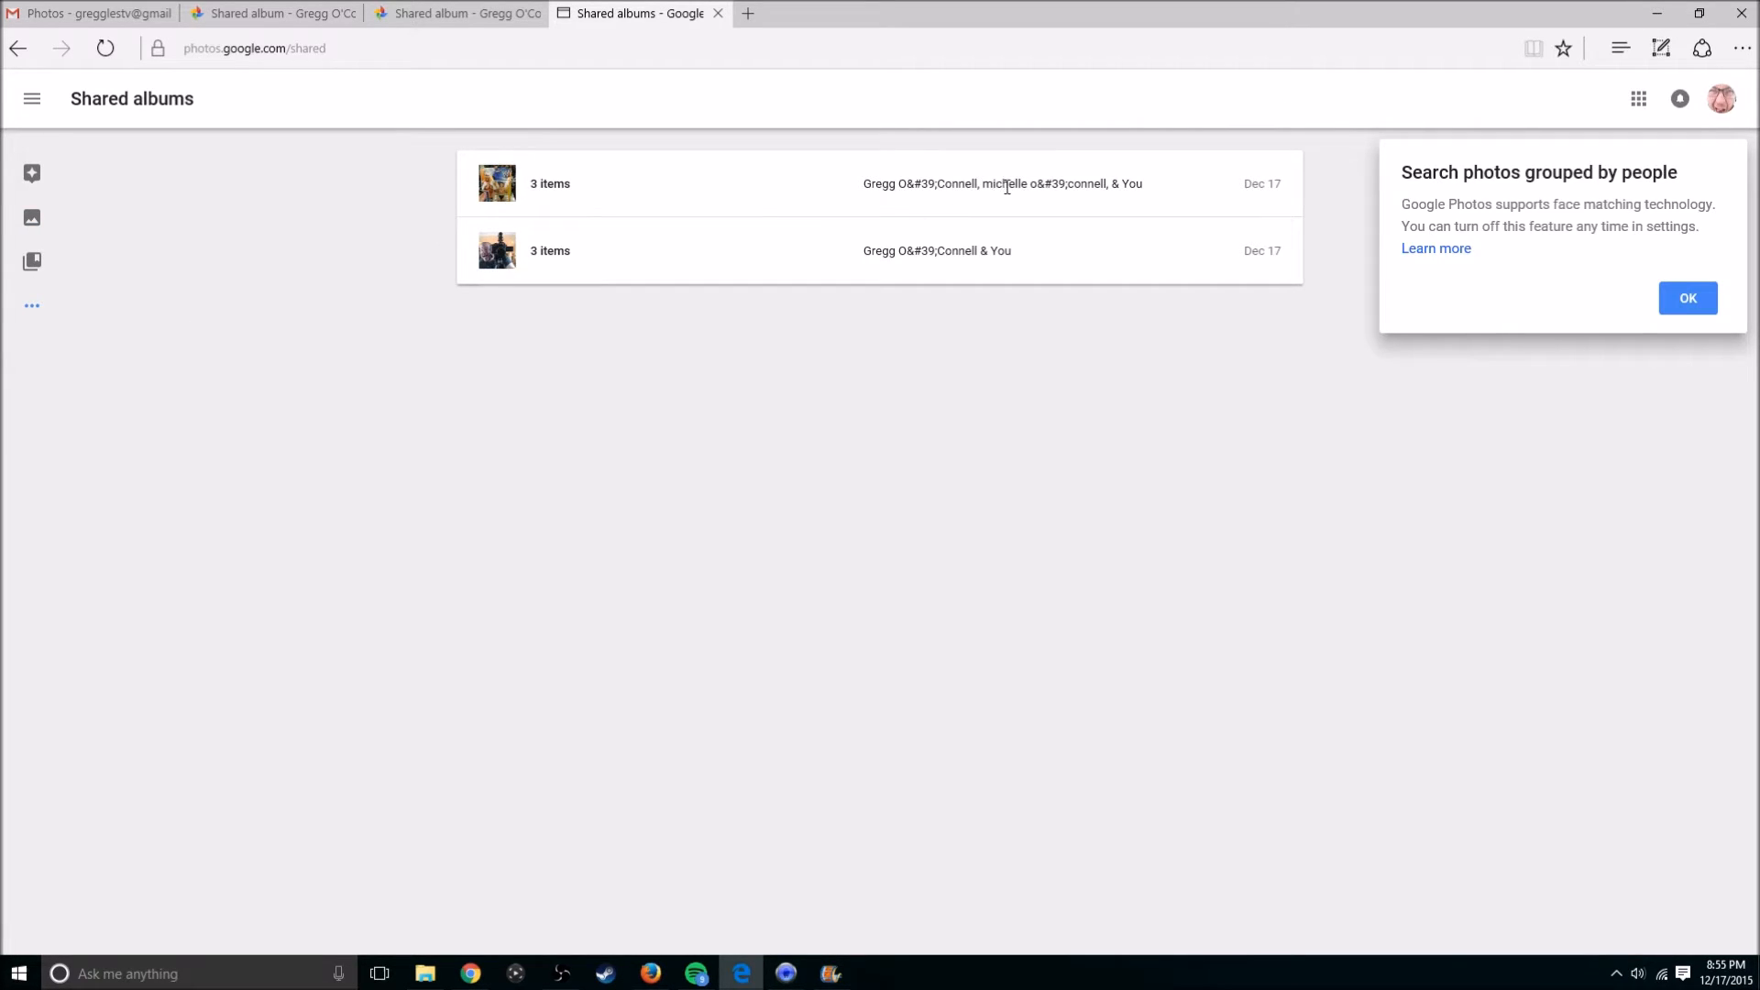
- Open the first three-item shared album and bring up its album options menu
{"action": "left_click", "coordinate": [786, 184]}
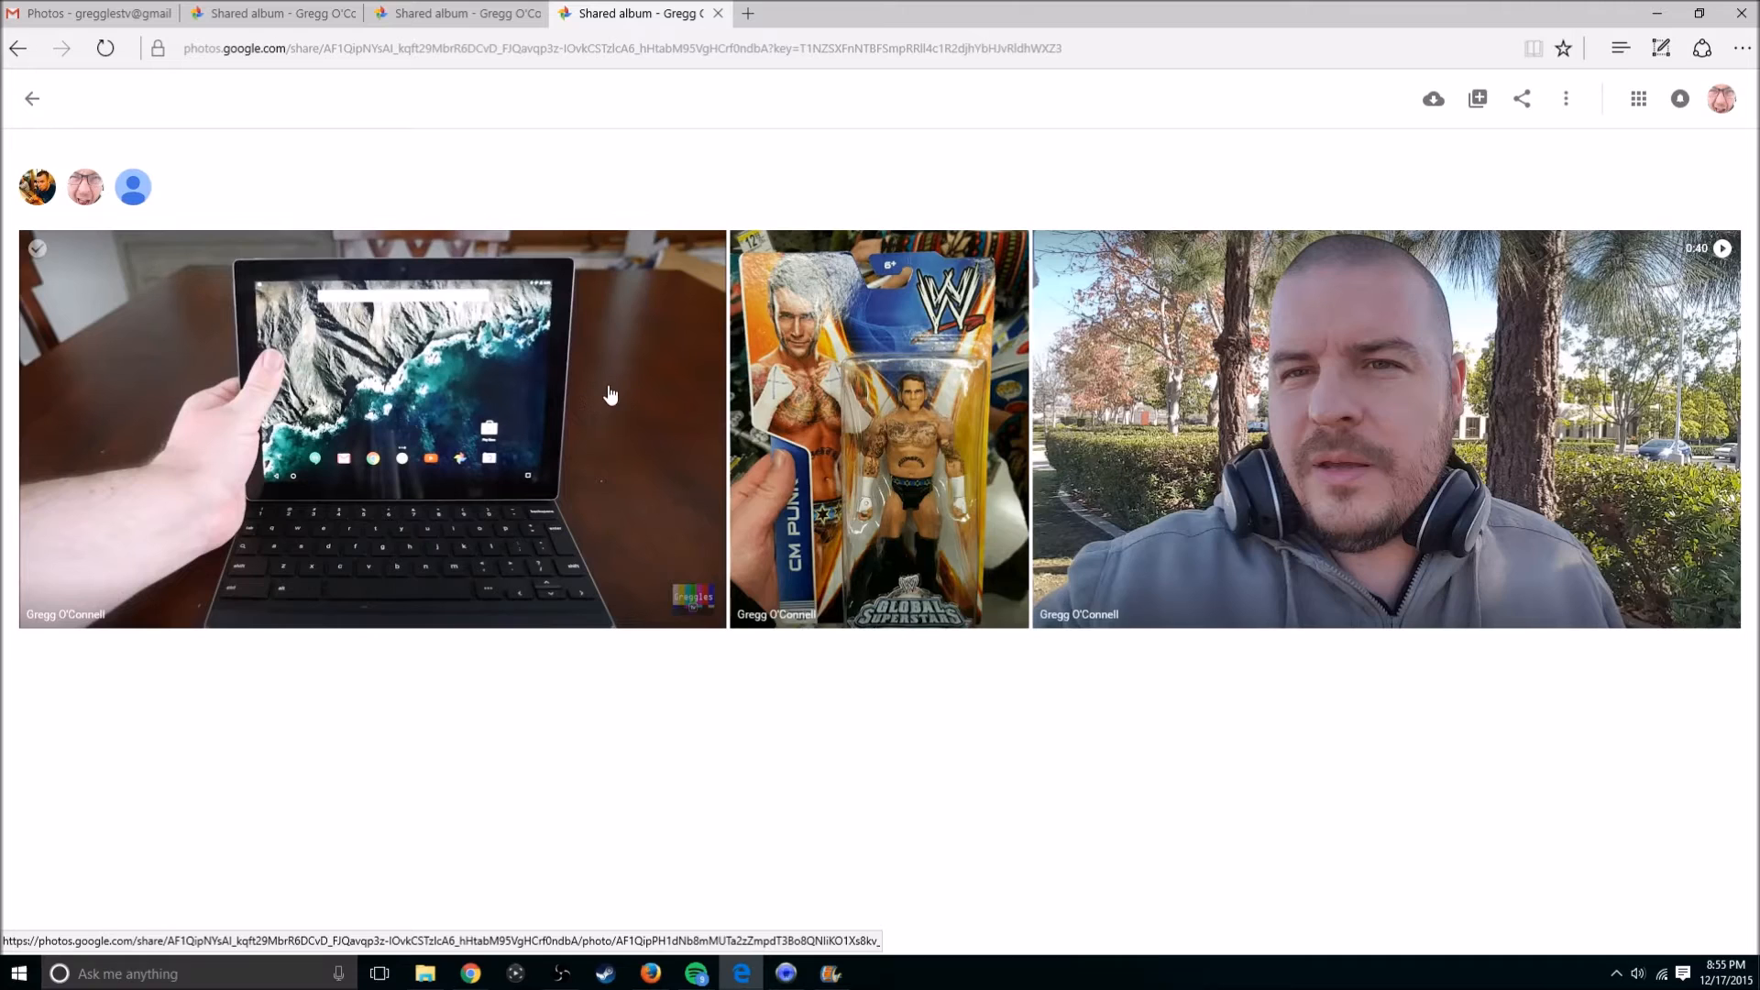
{"action": "mouse_move", "coordinate": [132, 187]}
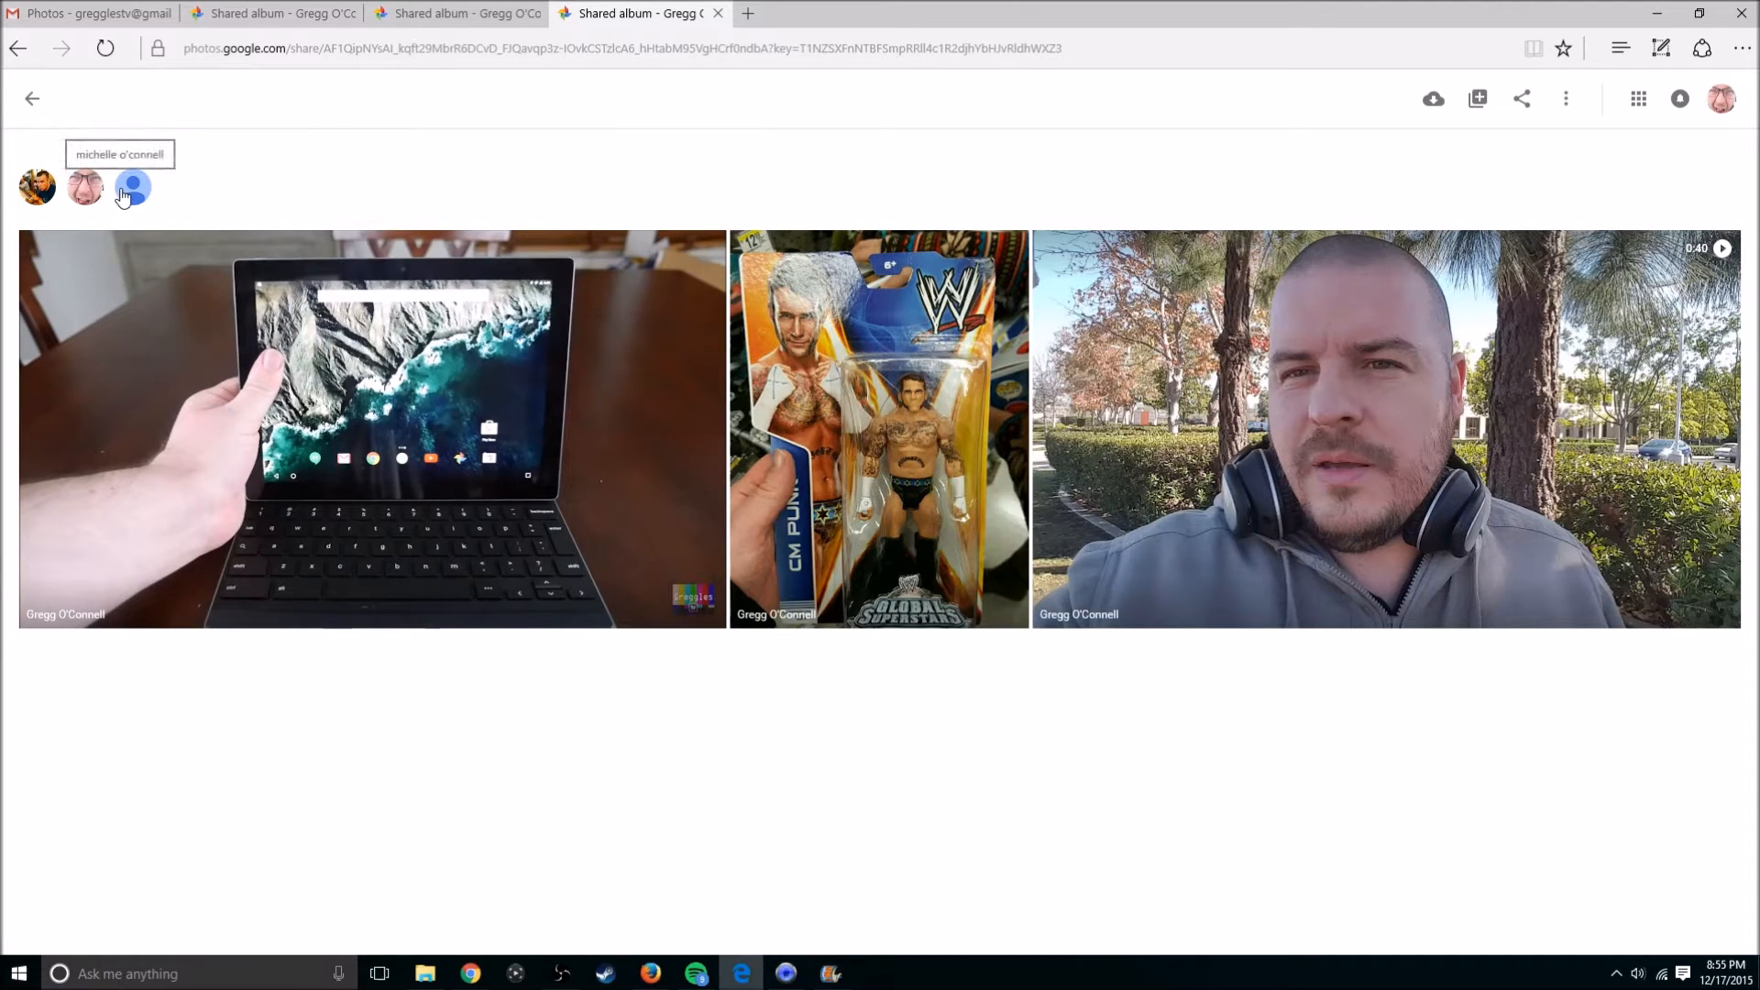
{"action": "mouse_move", "coordinate": [86, 187]}
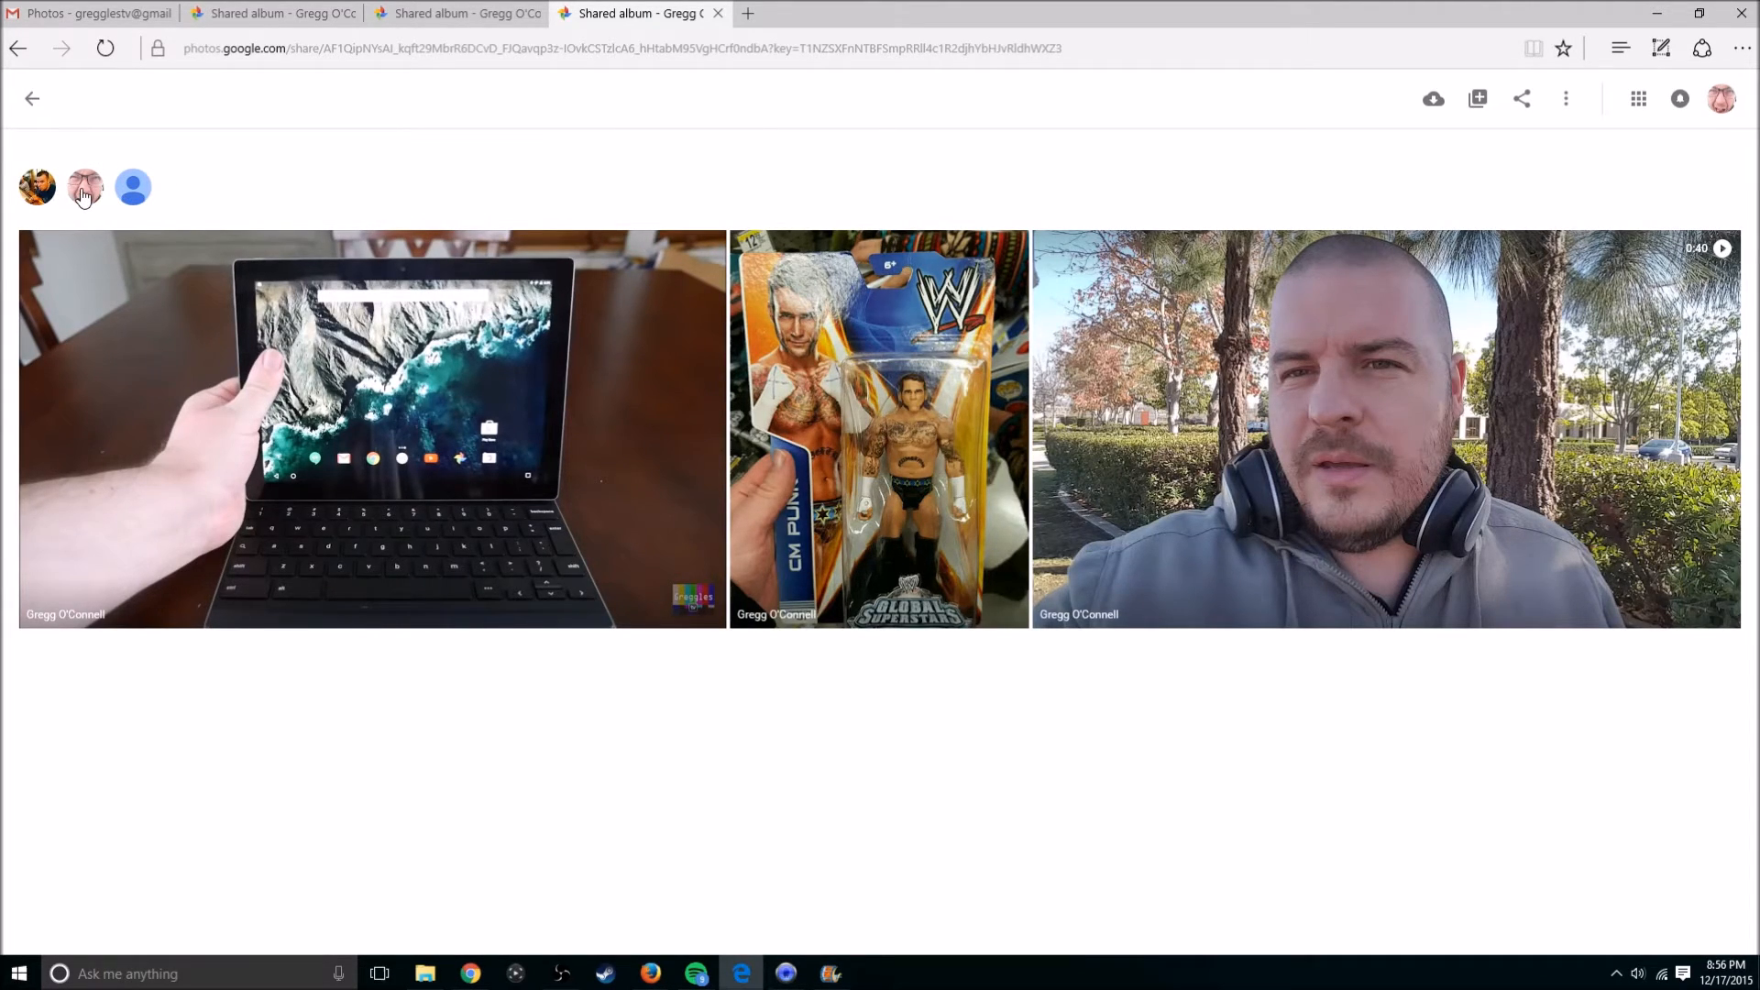
{"action": "mouse_move", "coordinate": [84, 186]}
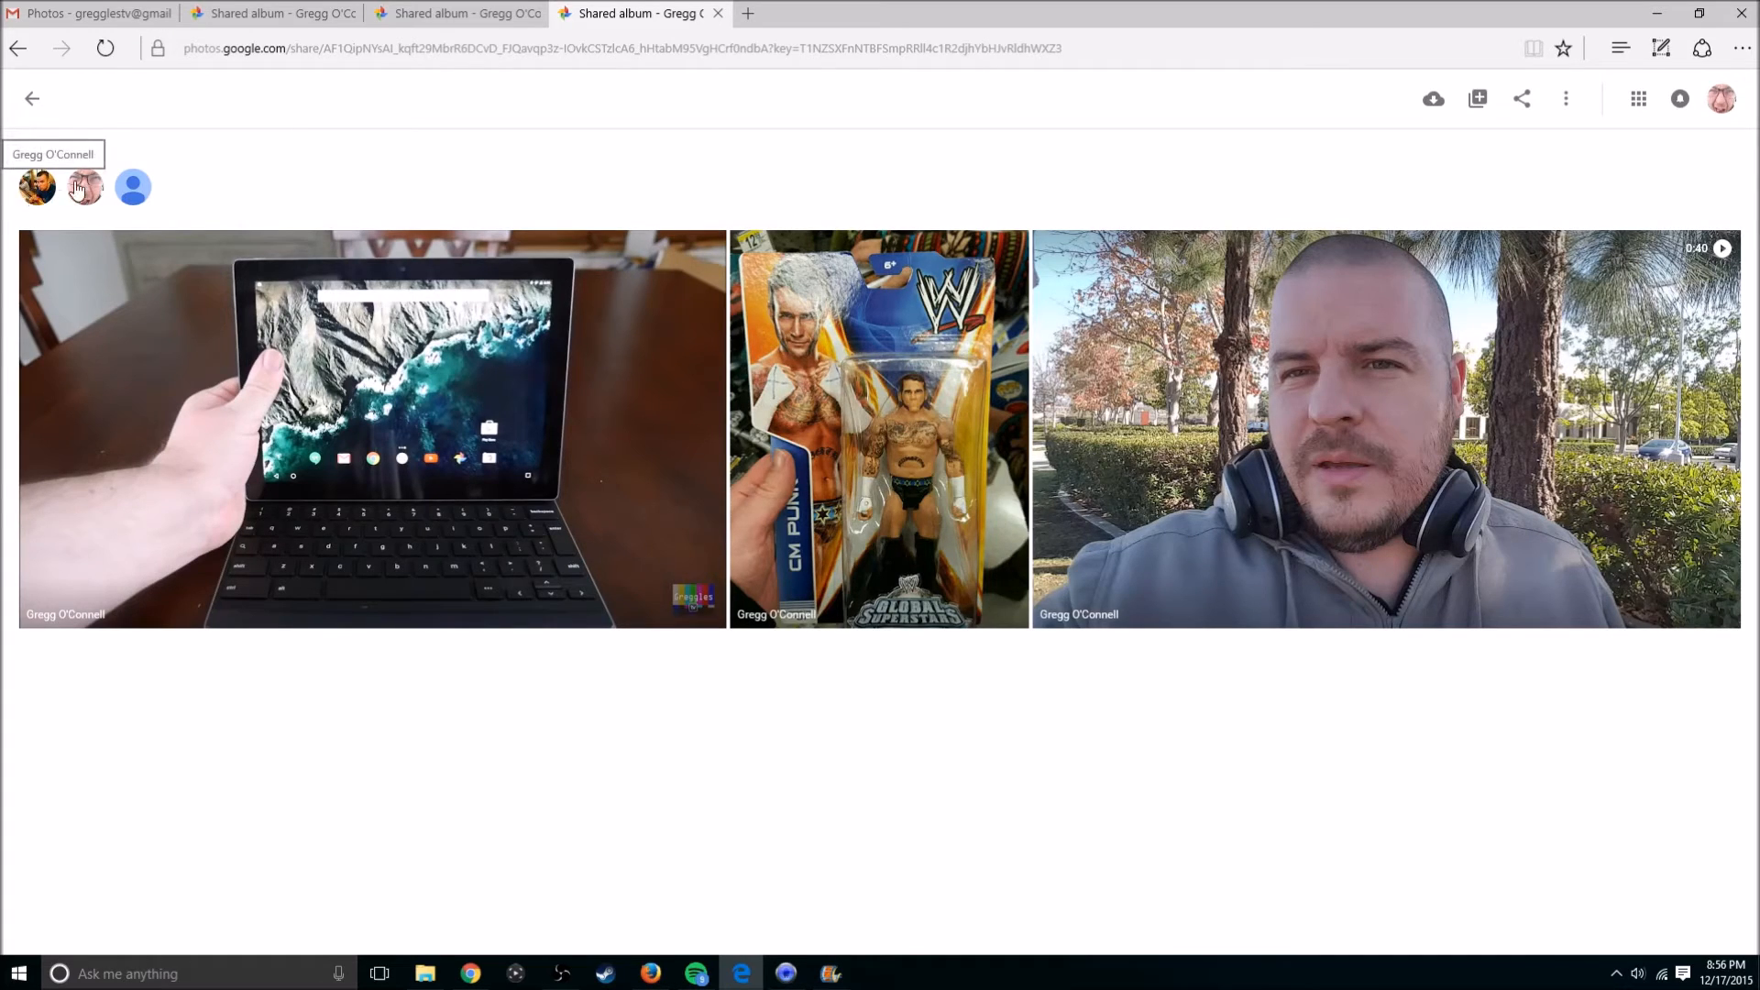
{"action": "mouse_move", "coordinate": [1434, 99]}
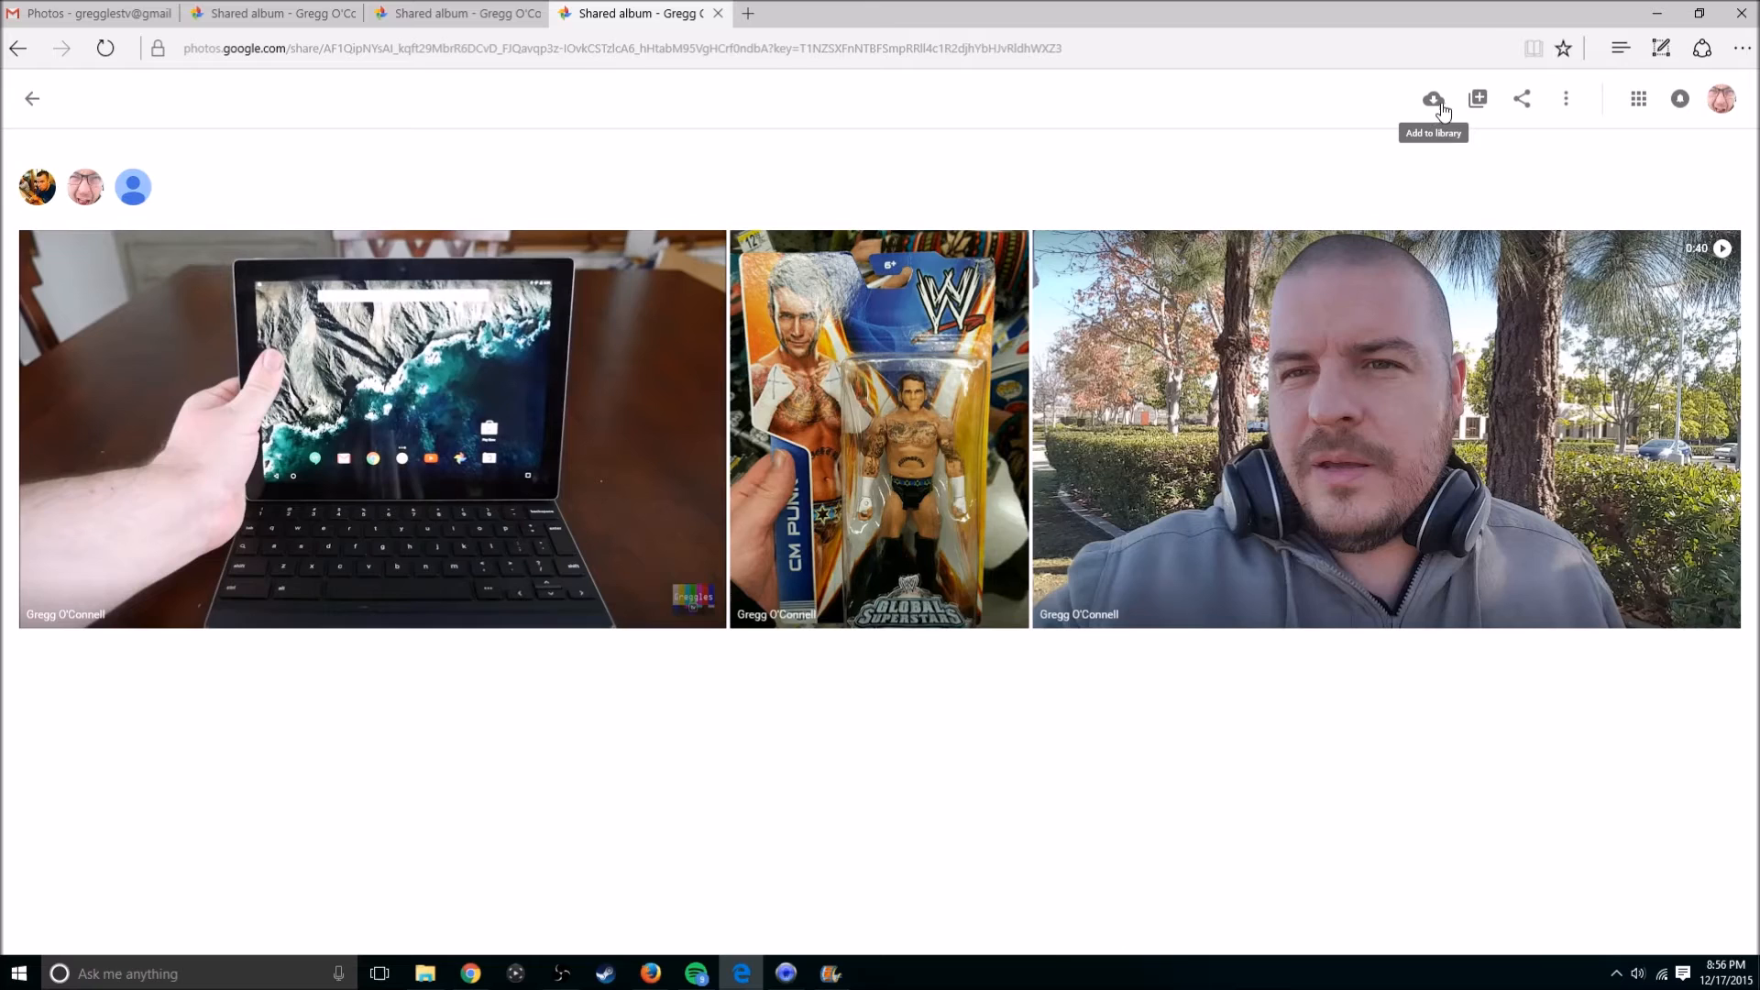
{"action": "mouse_move", "coordinate": [1521, 99]}
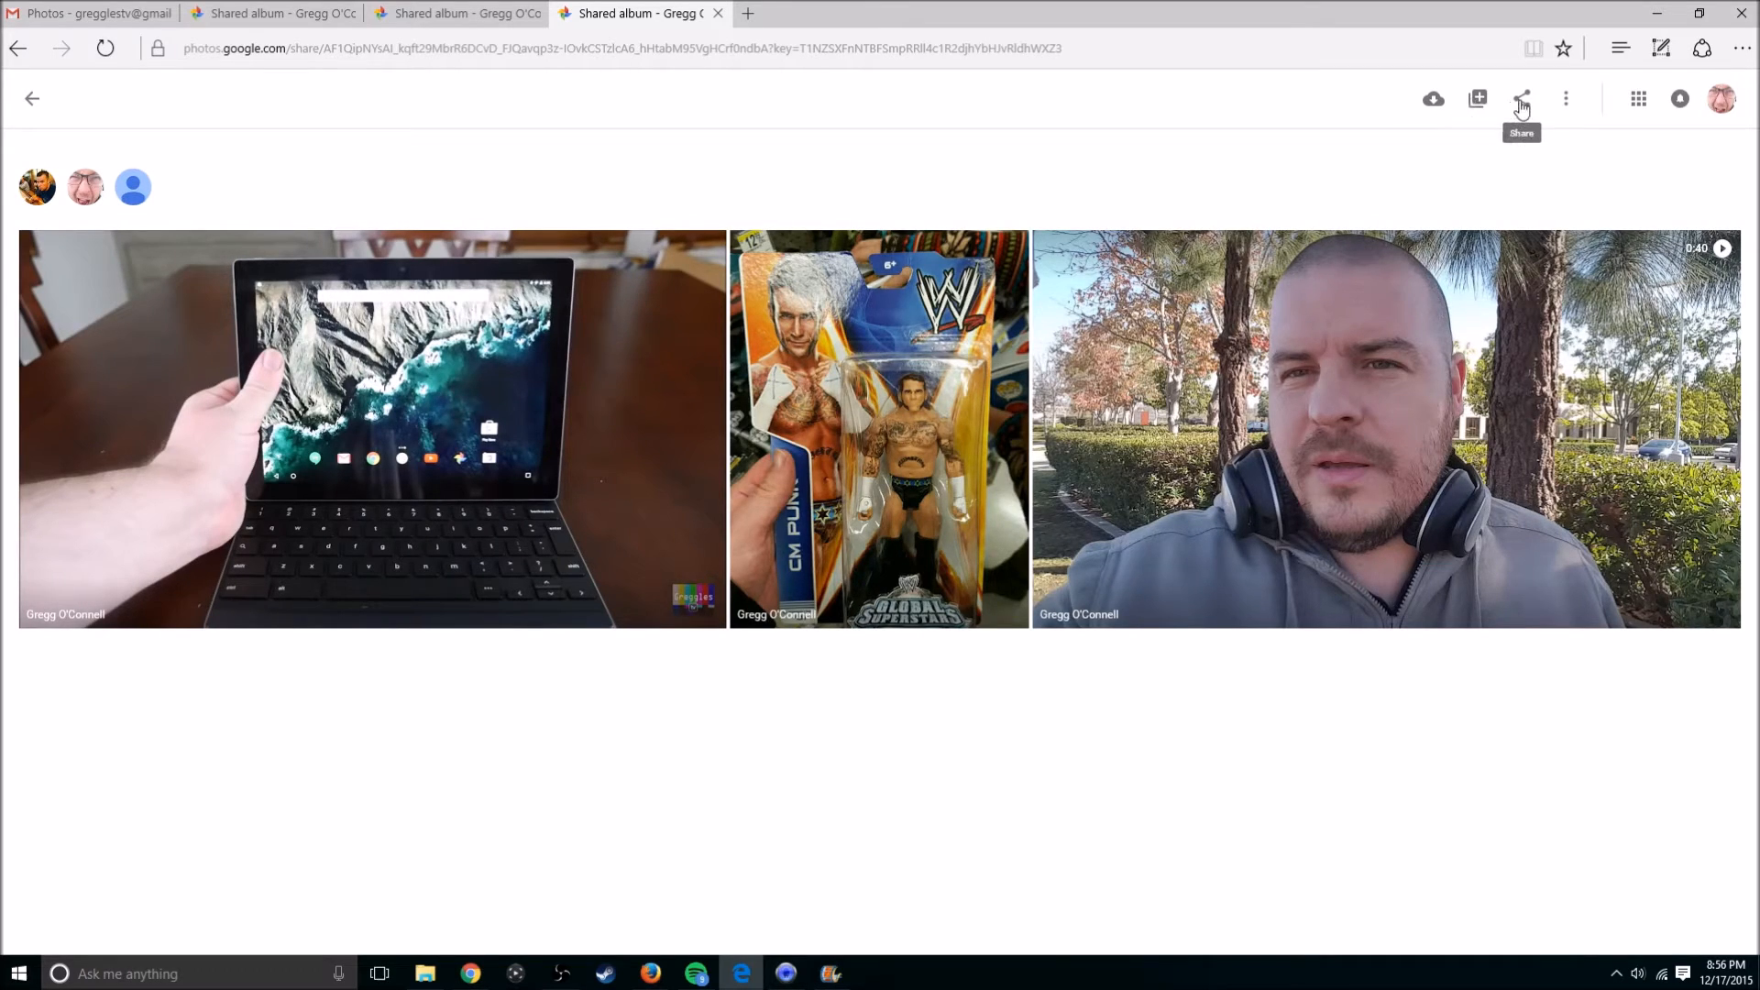
{"action": "left_click", "coordinate": [1564, 99]}
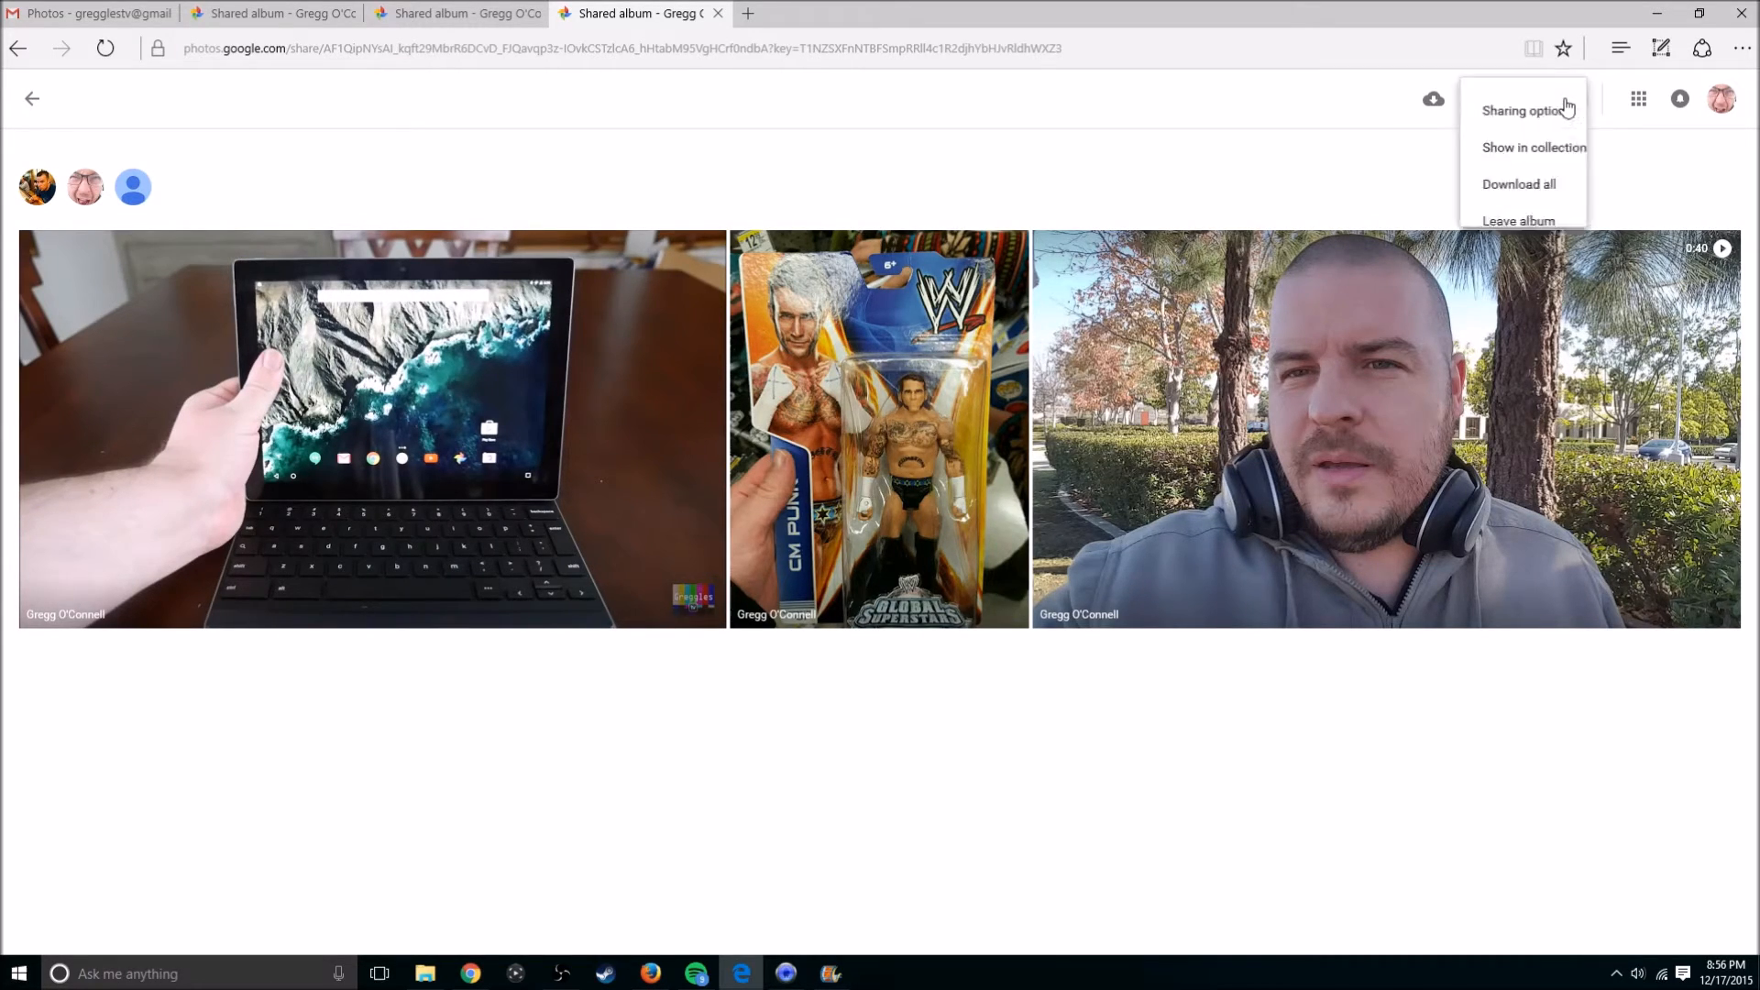
{"action": "mouse_move", "coordinate": [1503, 191]}
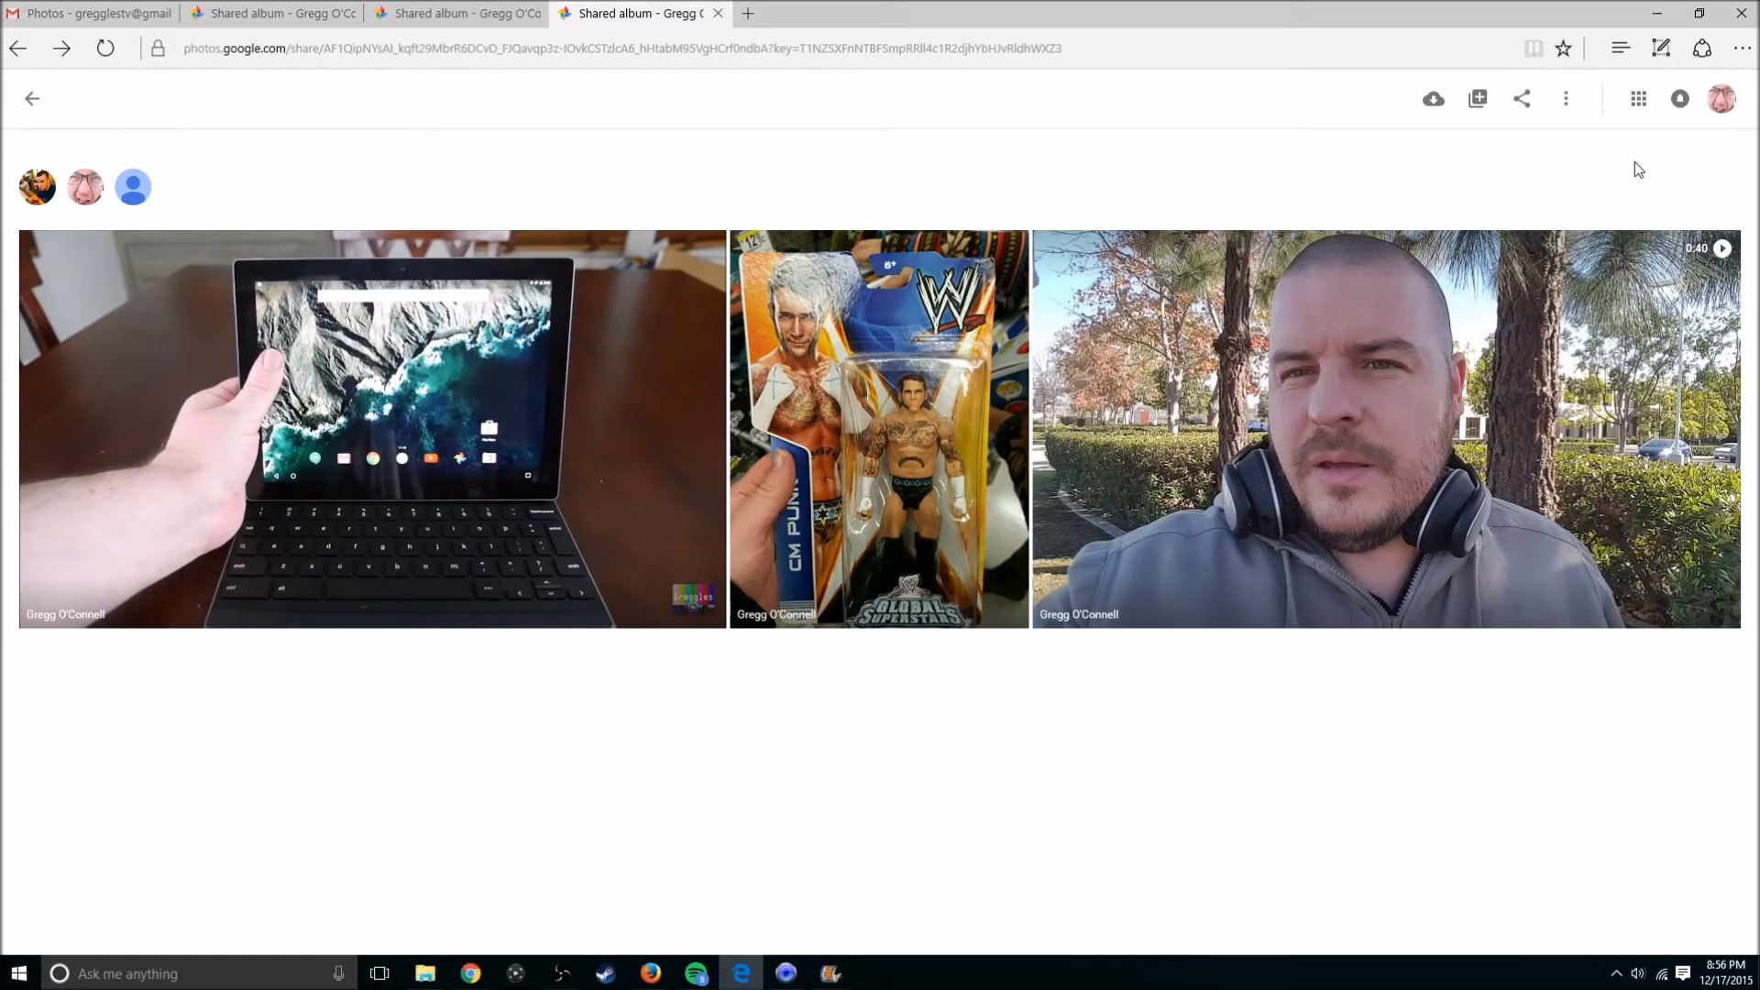
{"action": "mouse_move", "coordinate": [1590, 154]}
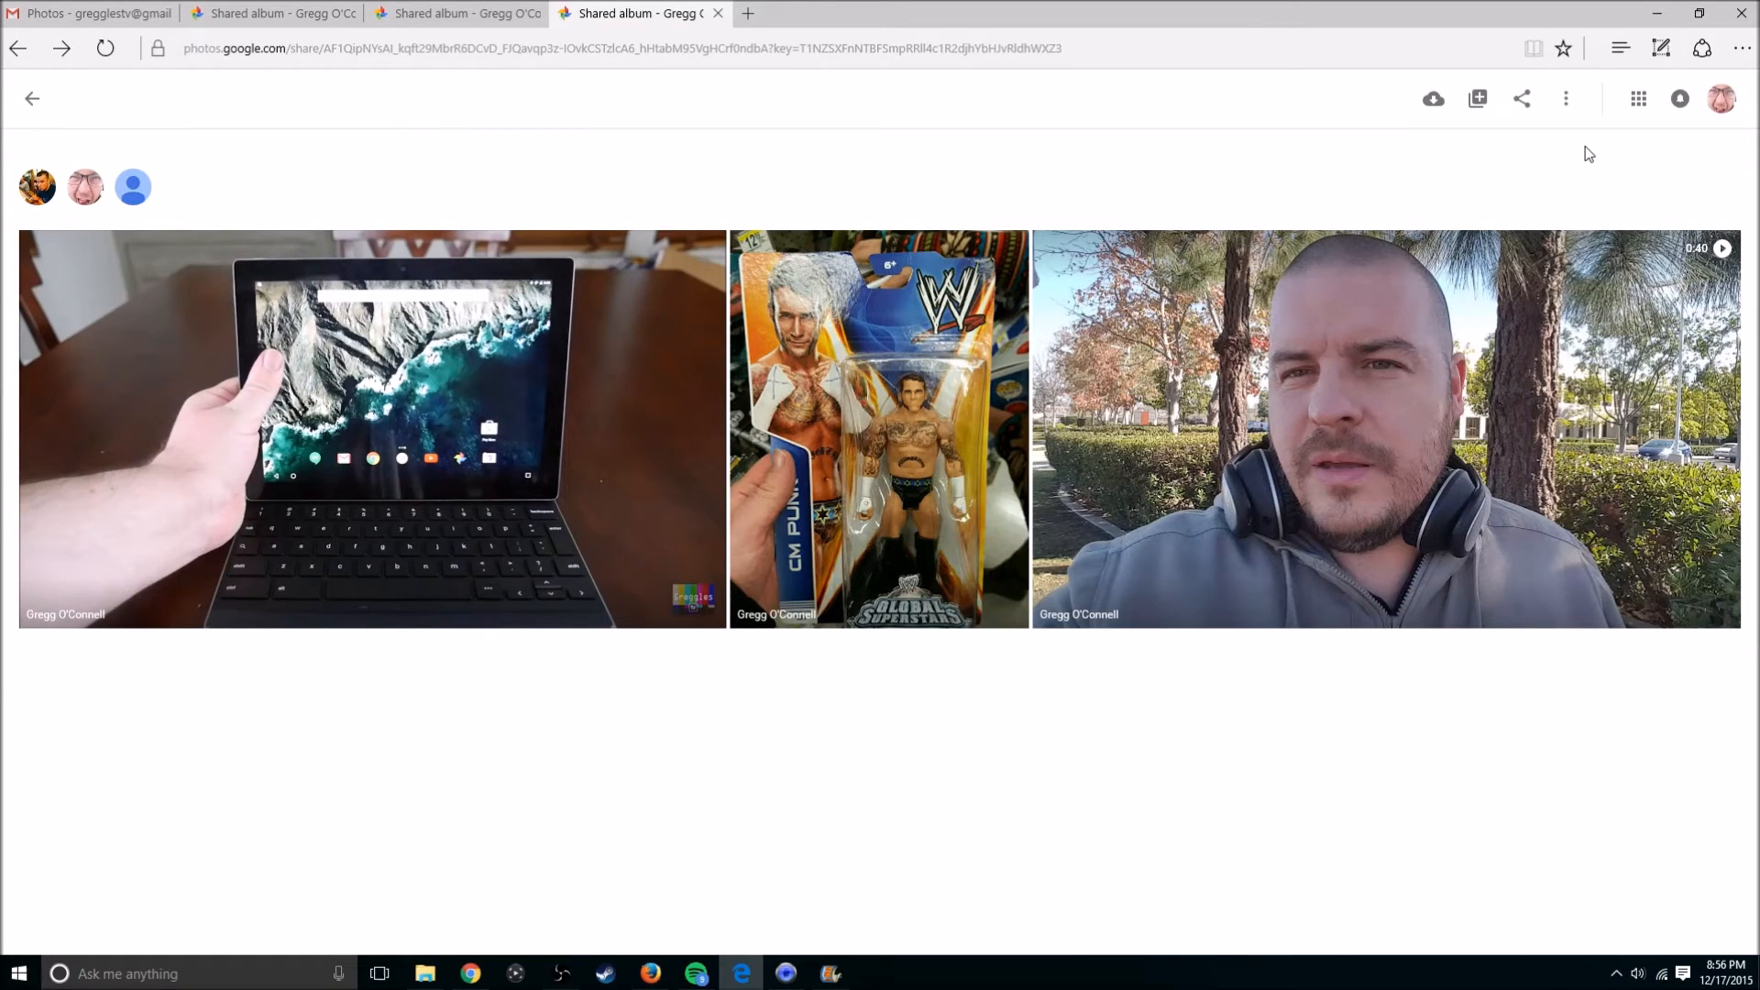
{"action": "mouse_move", "coordinate": [1434, 99]}
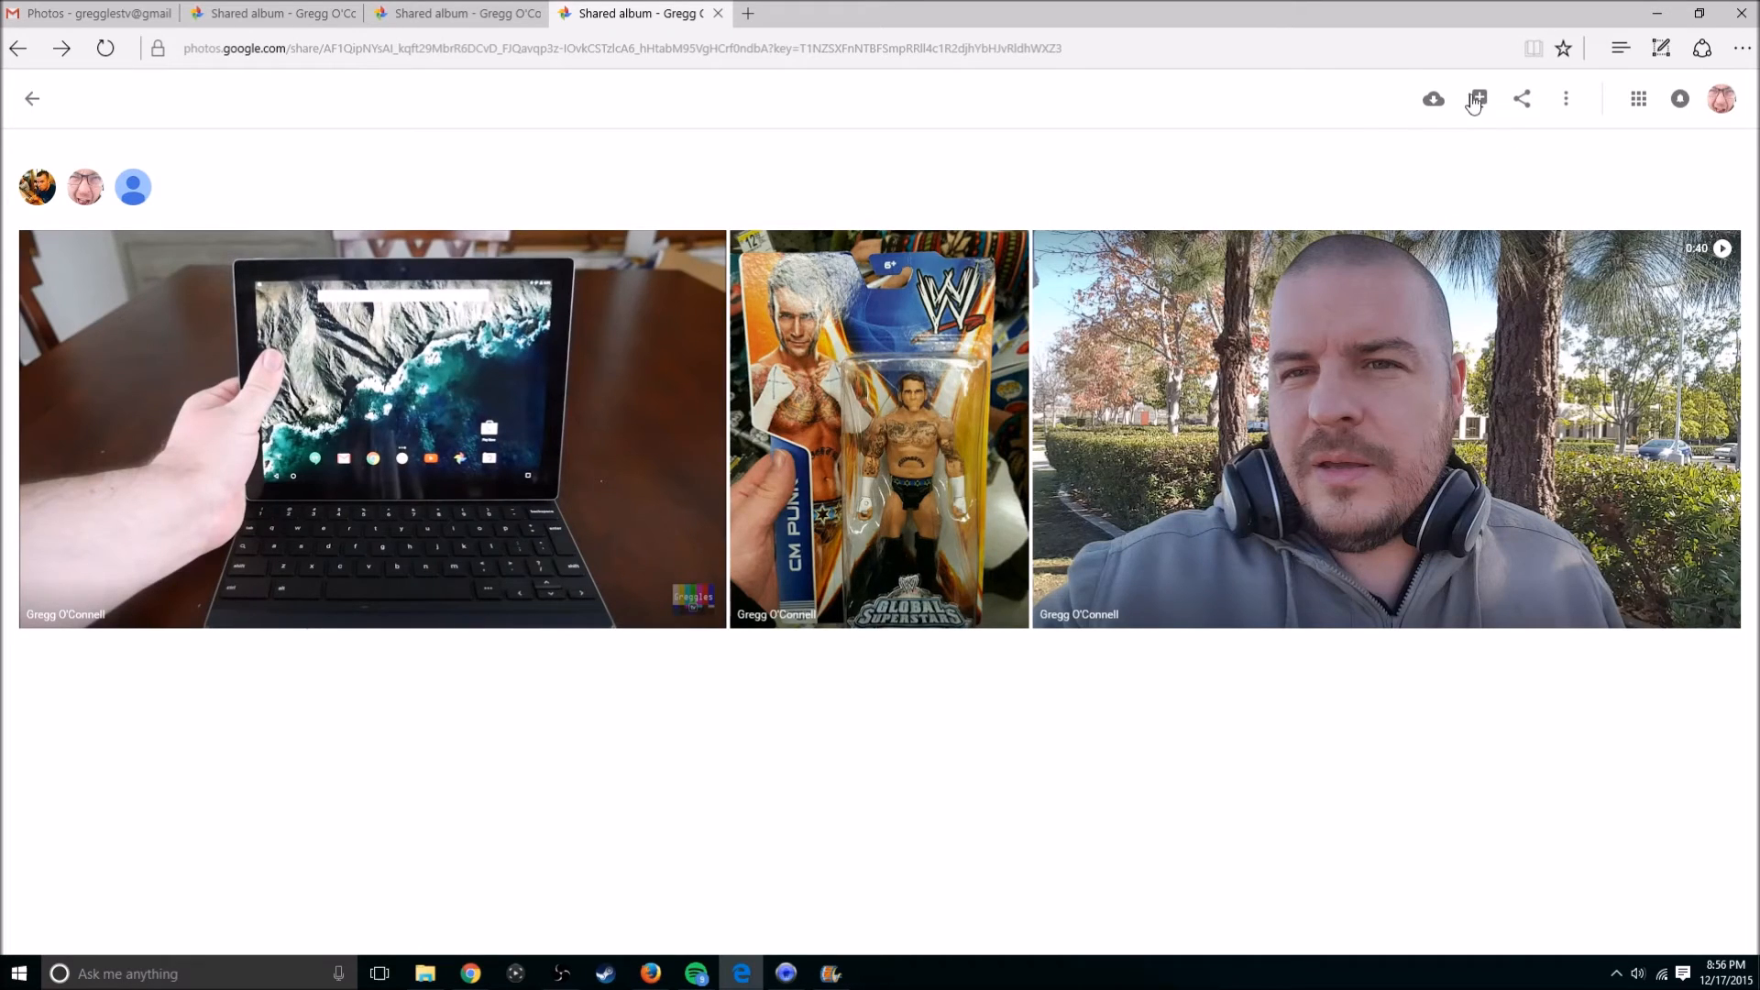
{"action": "mouse_move", "coordinate": [1538, 112]}
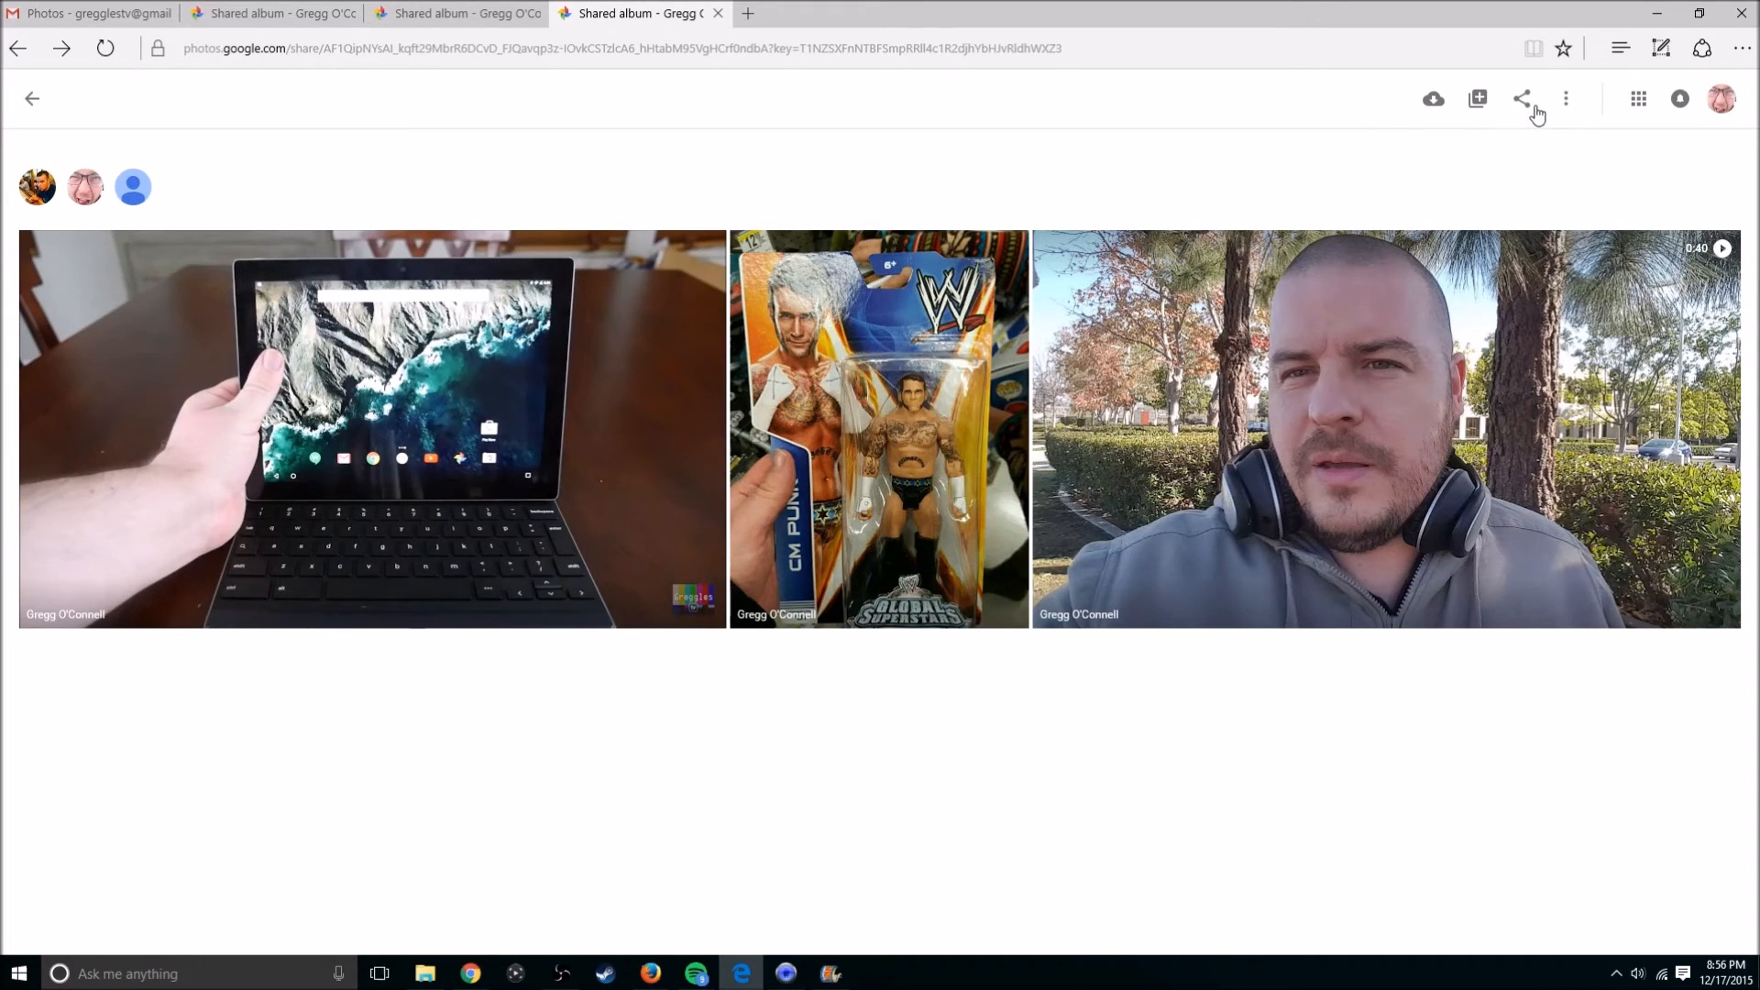